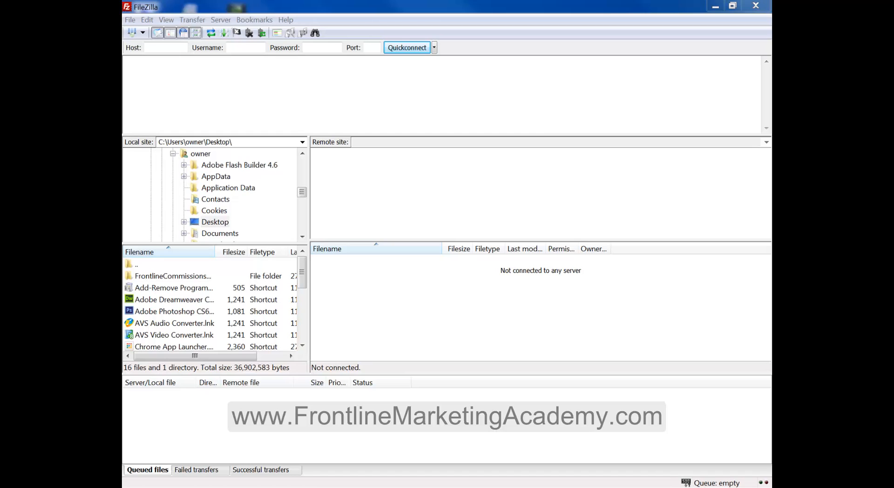
mouse_move(562, 50)
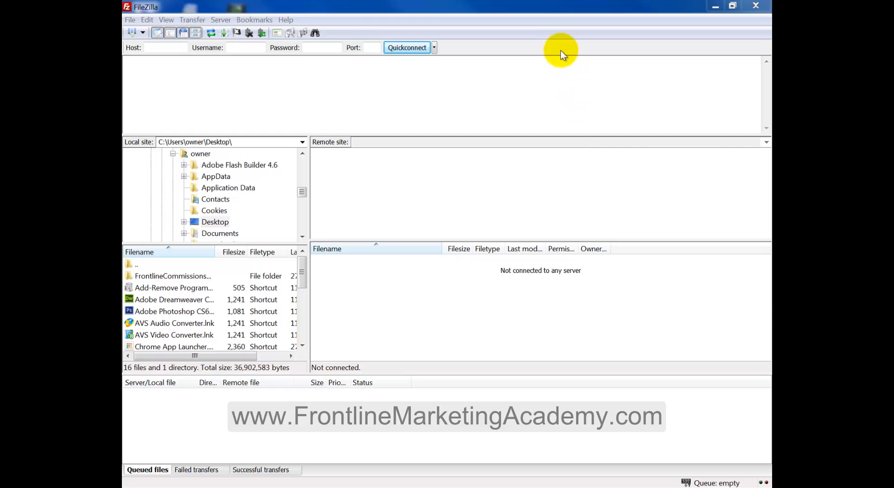
mouse_move(560, 42)
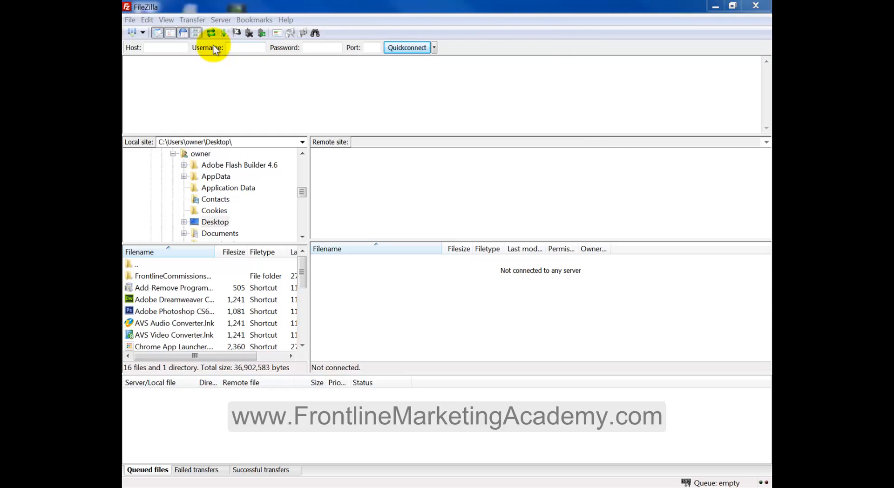
mouse_move(309, 170)
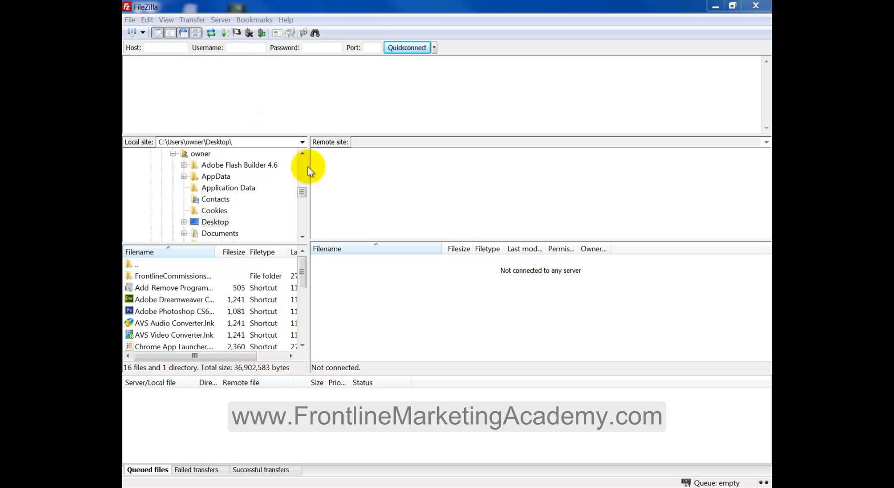
mouse_move(381, 249)
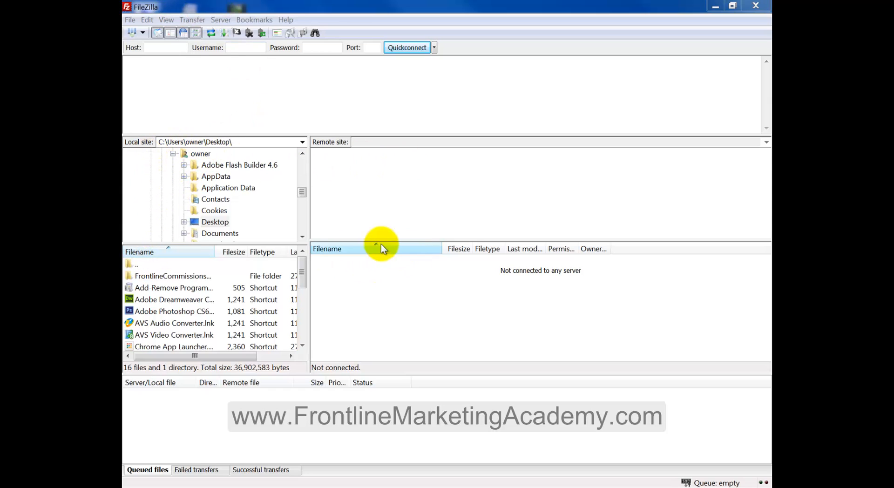
mouse_move(196, 419)
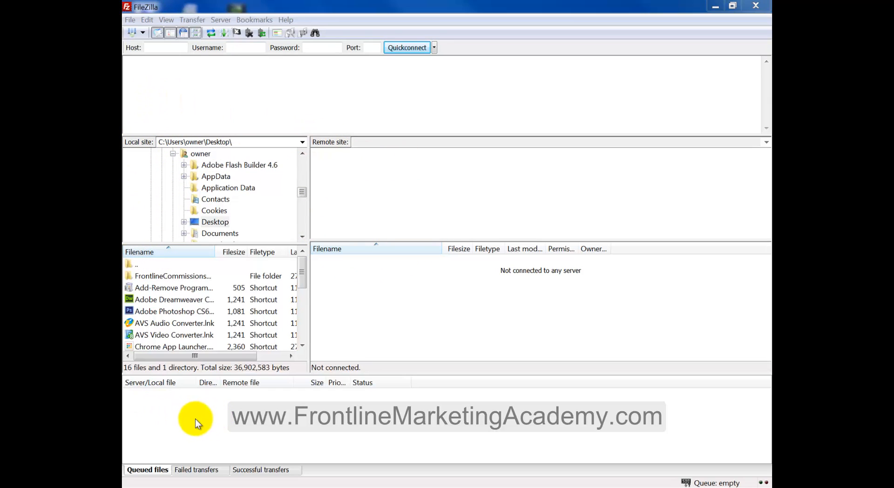
mouse_move(125, 254)
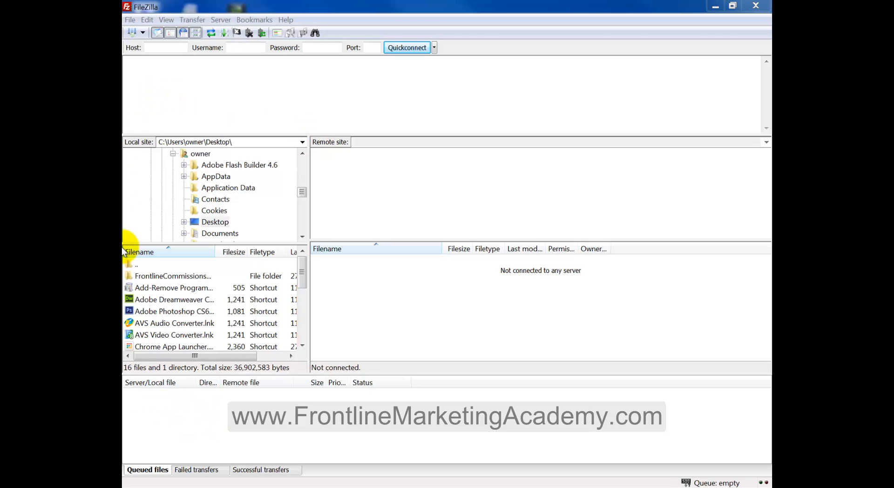
mouse_move(363, 118)
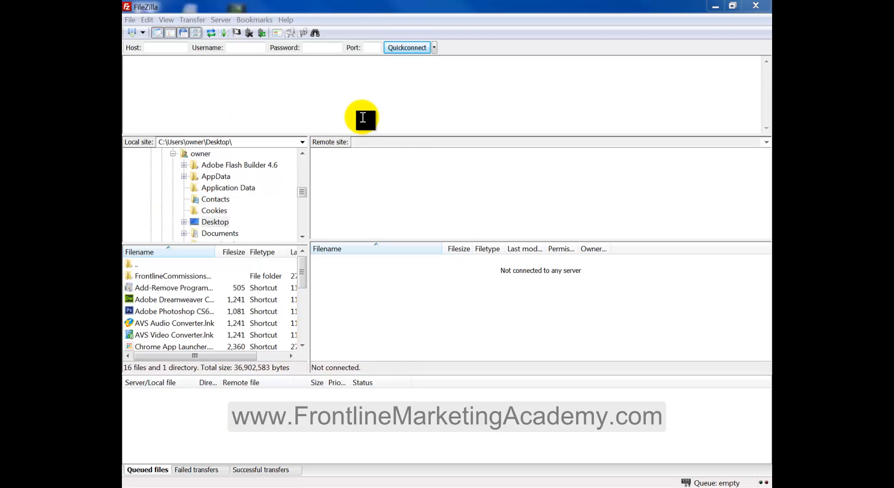
mouse_move(370, 112)
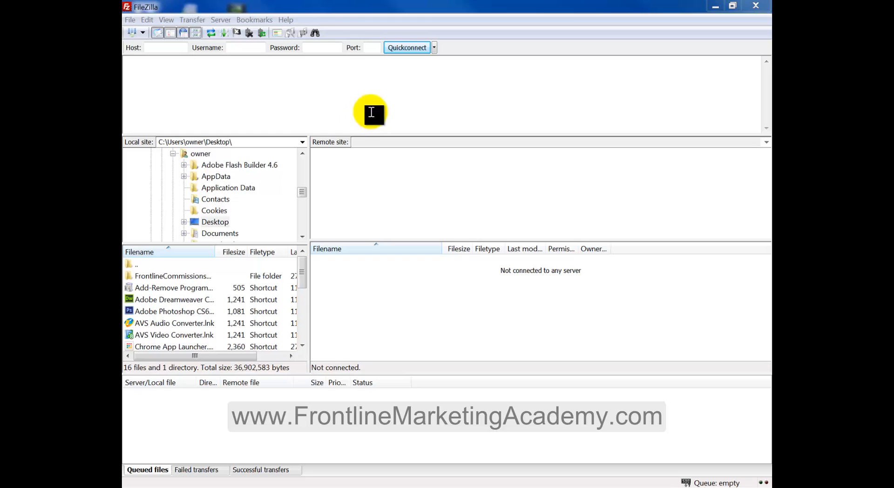
mouse_move(132, 54)
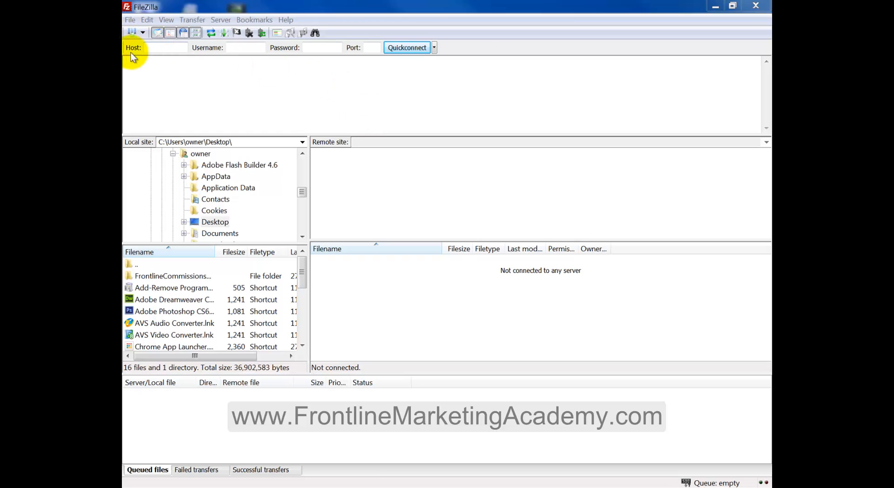
mouse_move(317, 48)
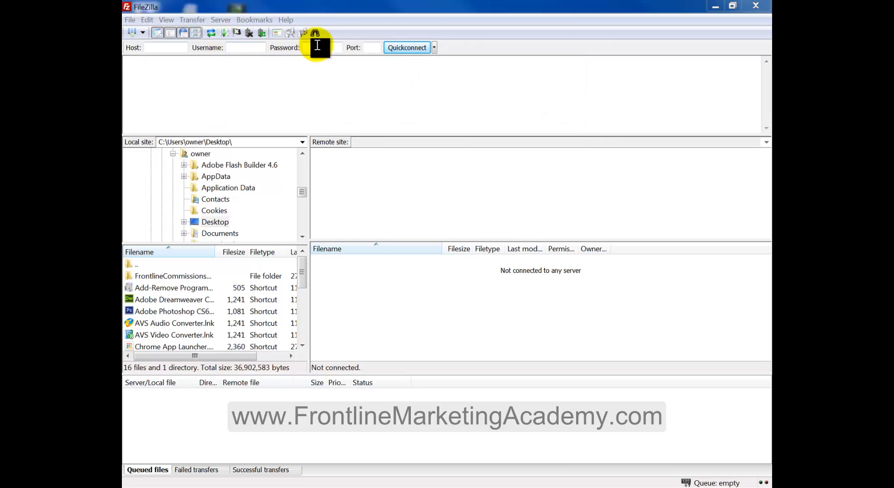
mouse_move(284, 47)
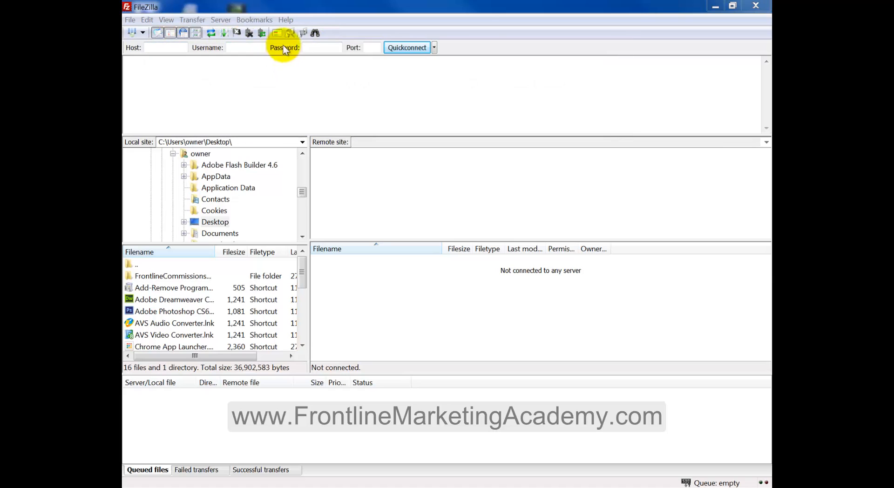
mouse_move(333, 48)
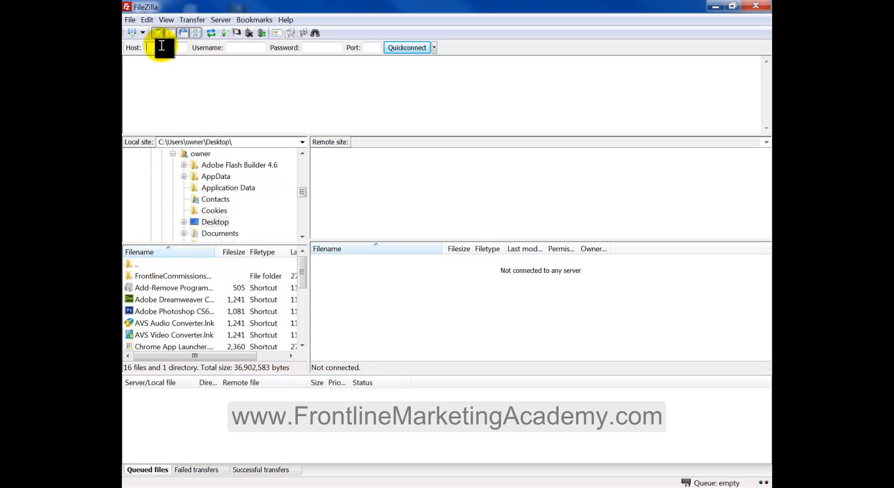
Enter the FTP host address in the Host field and paste the copied username
text(rpract)
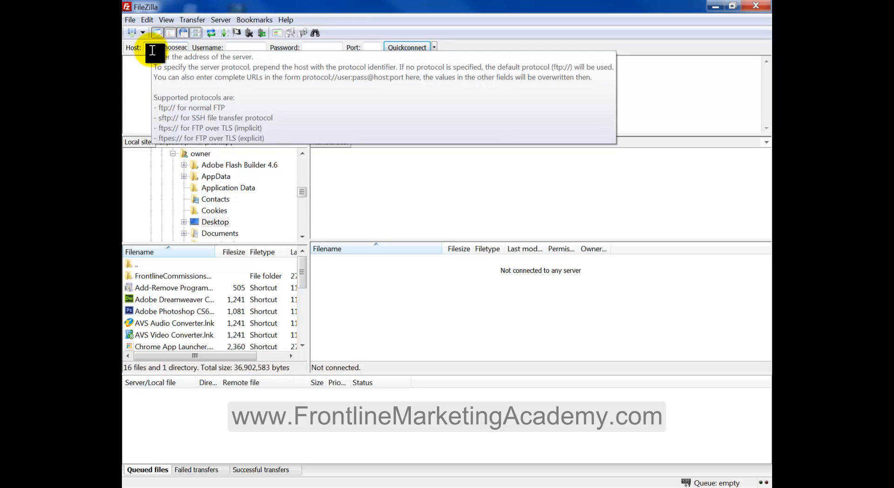
text(ftp://c)
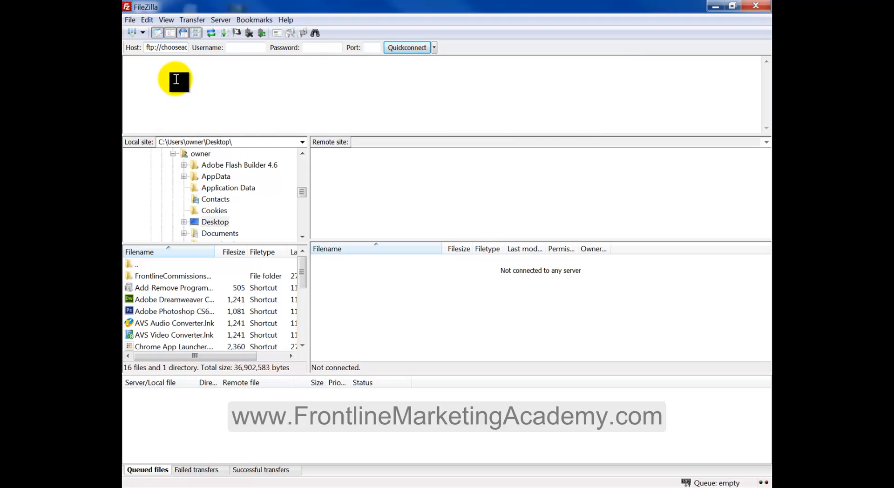
text(seadomainfor)
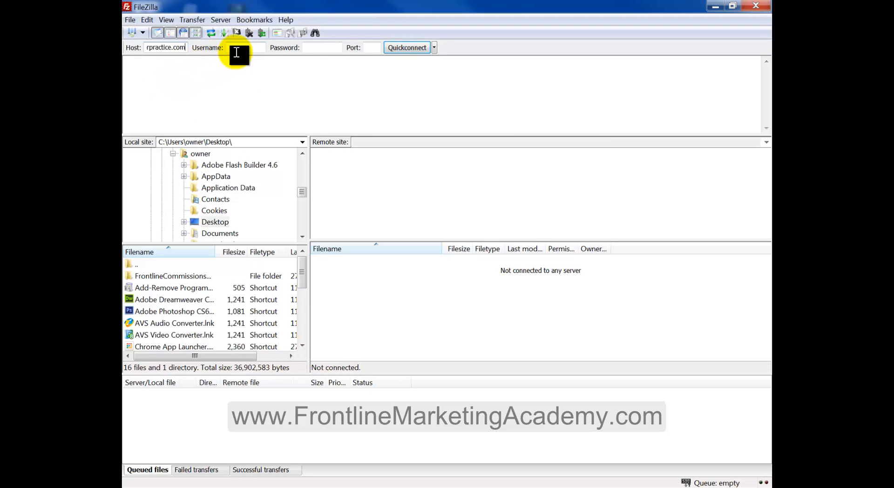
mouse_move(227, 51)
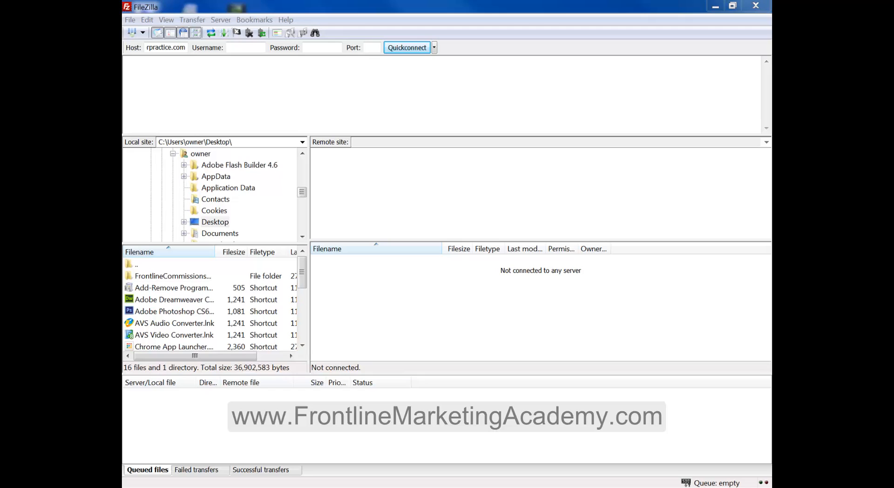
right_click(245, 47)
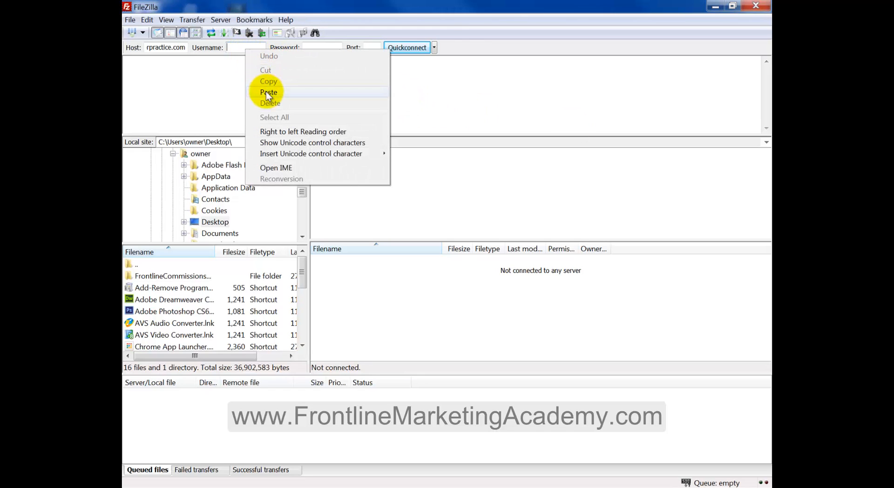
click(269, 92)
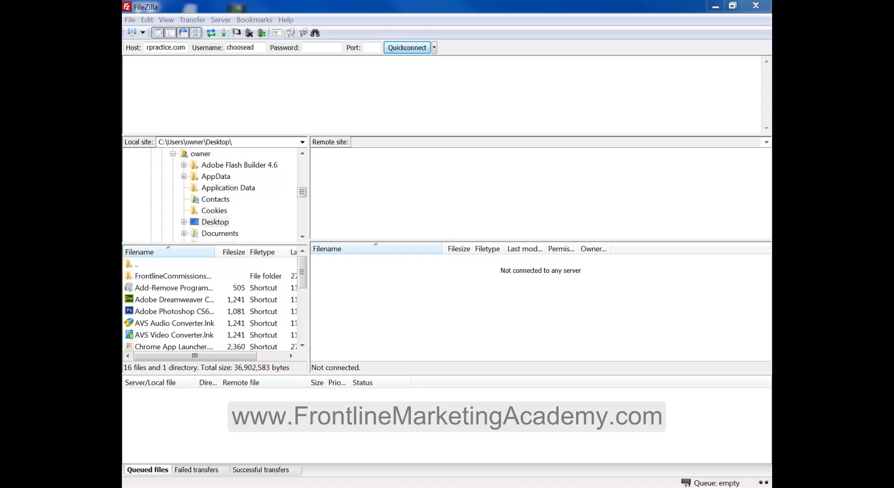
mouse_move(325, 47)
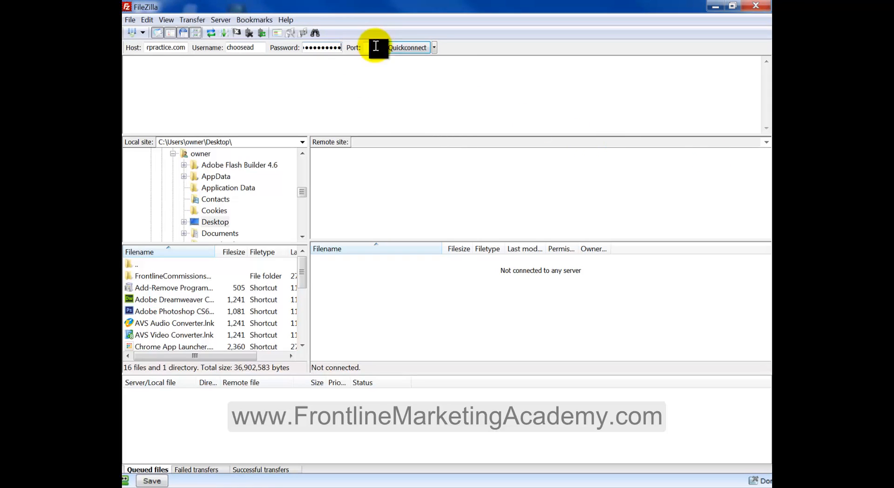
mouse_move(422, 51)
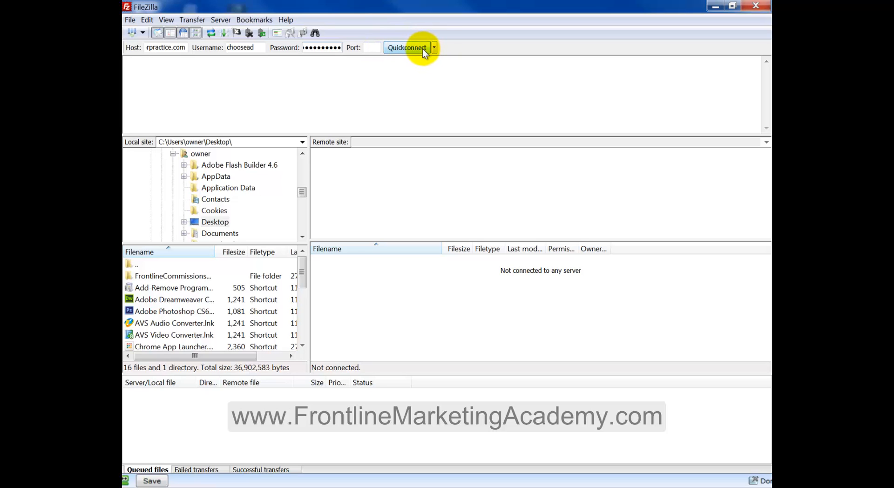
Quickconnect to the server and scroll through the remote root folder listing
click(406, 47)
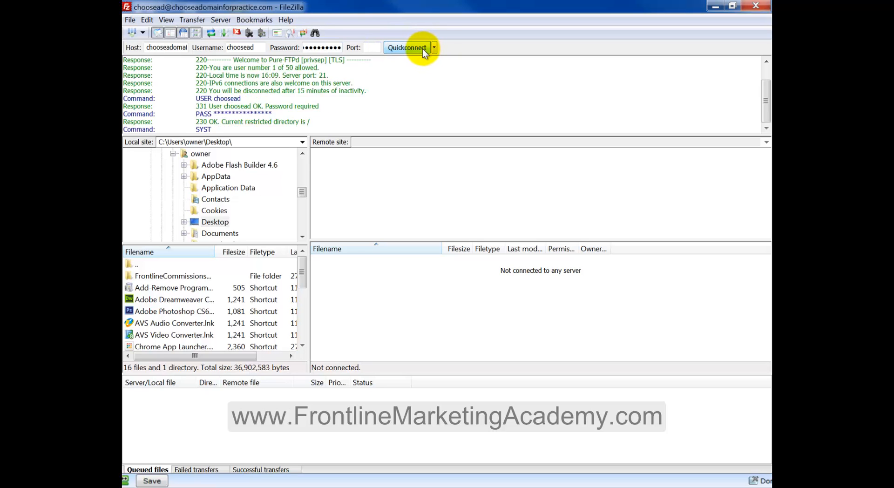
click(407, 47)
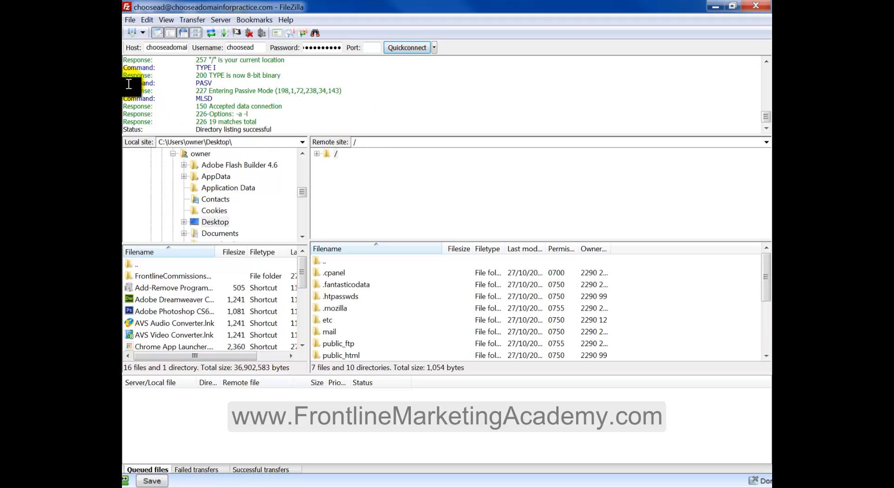
mouse_move(762, 135)
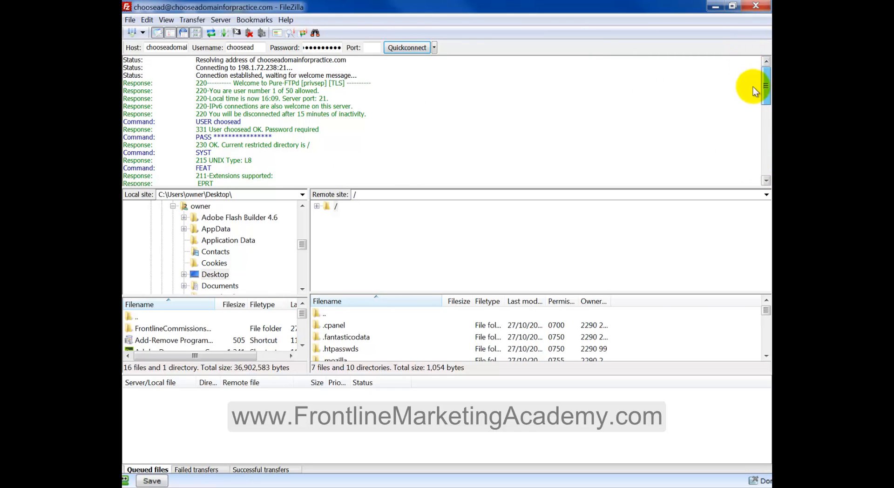
scroll(down, 3)
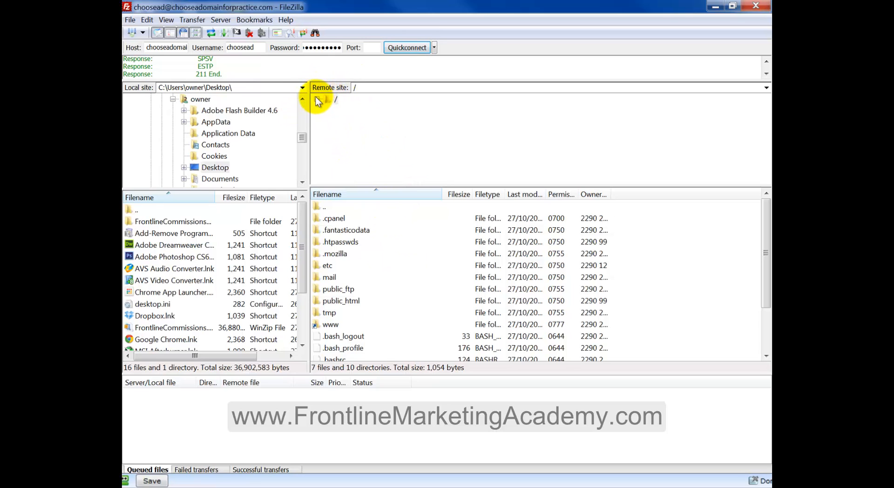
mouse_move(736, 275)
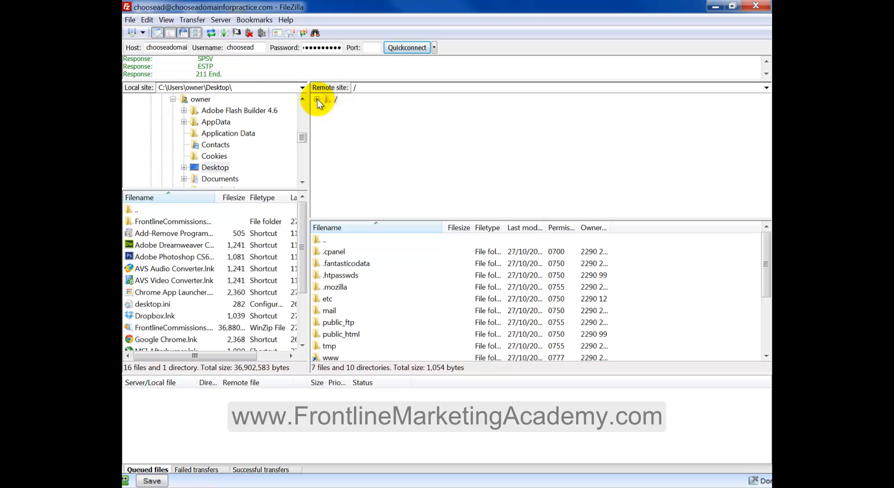
click(317, 99)
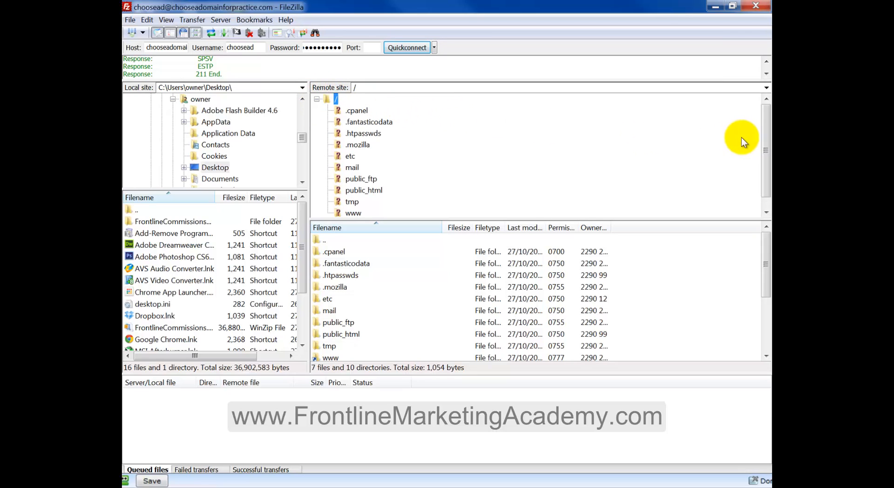
scroll(up, 3)
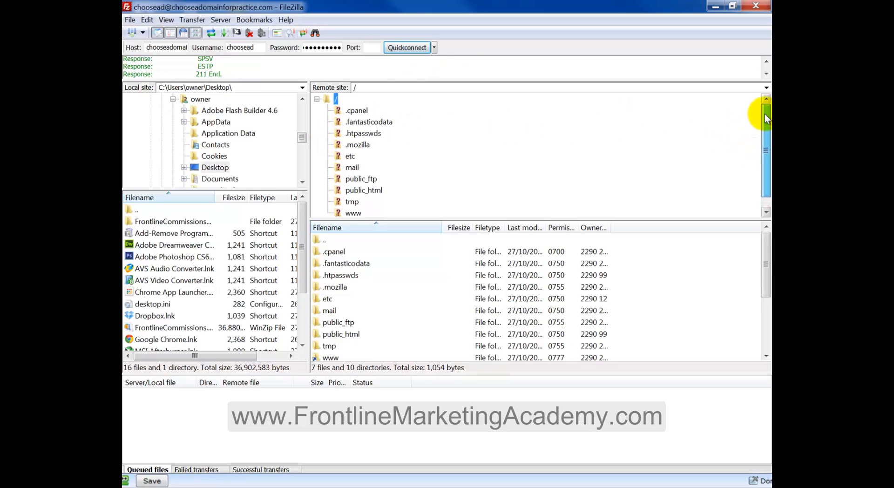
mouse_move(365, 194)
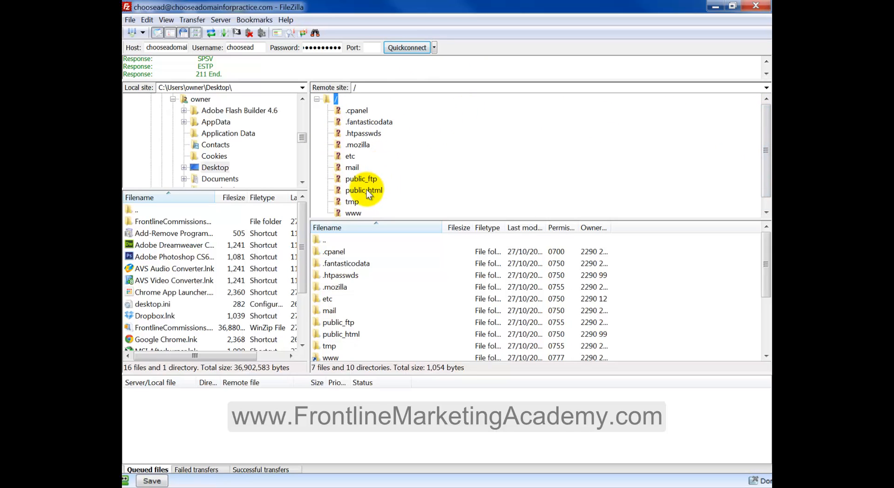
double_click(363, 190)
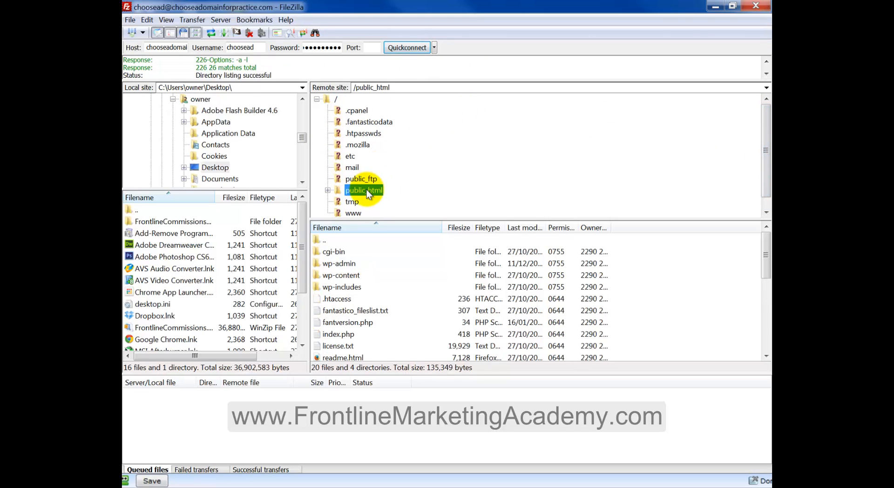
mouse_move(363, 219)
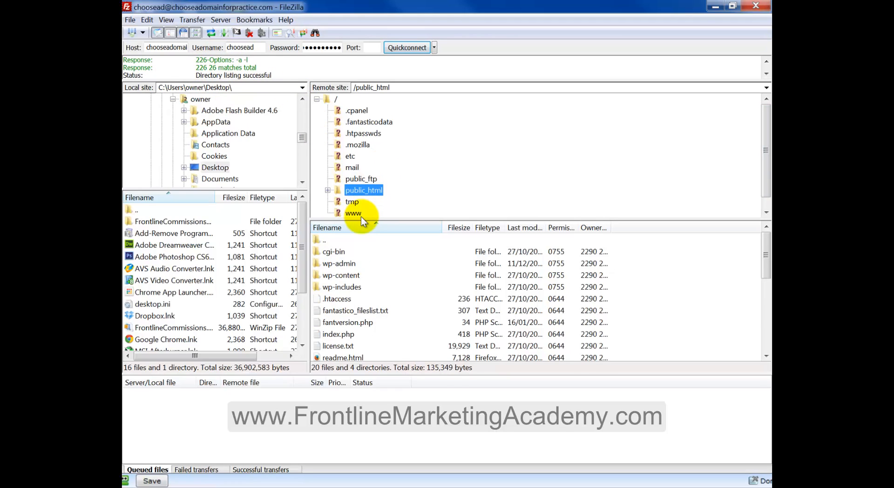
mouse_move(336, 311)
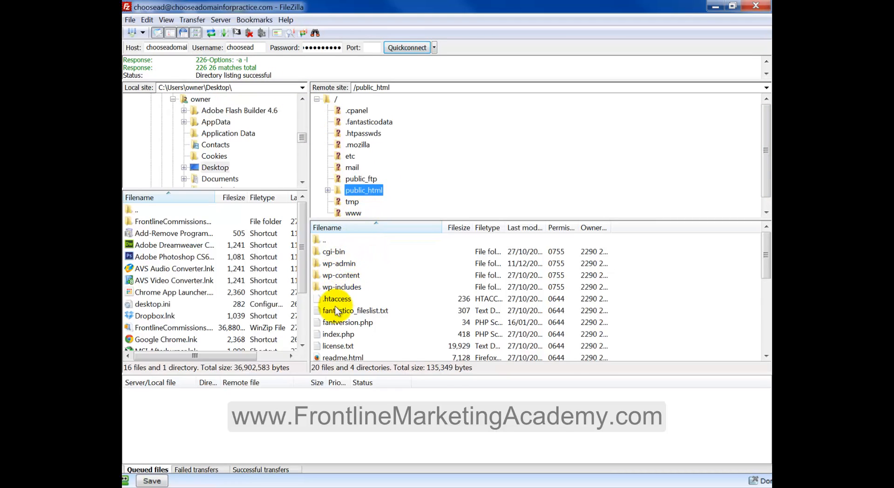
mouse_move(660, 246)
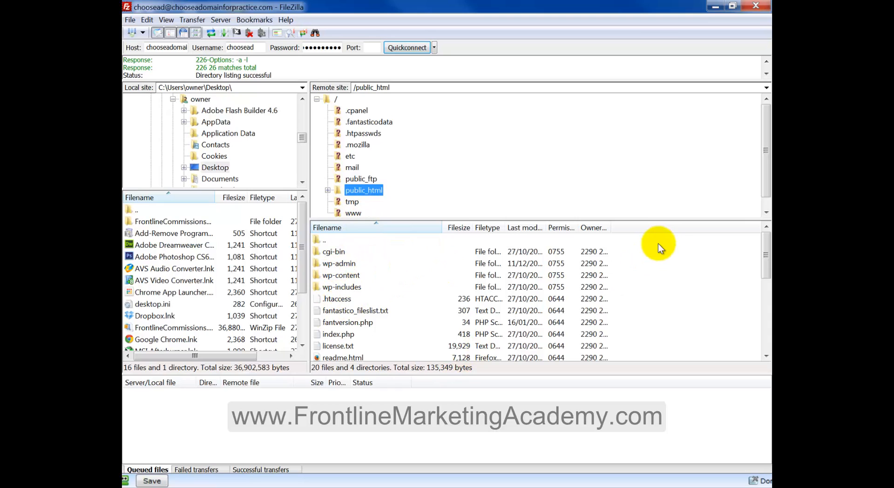
scroll(down, 3)
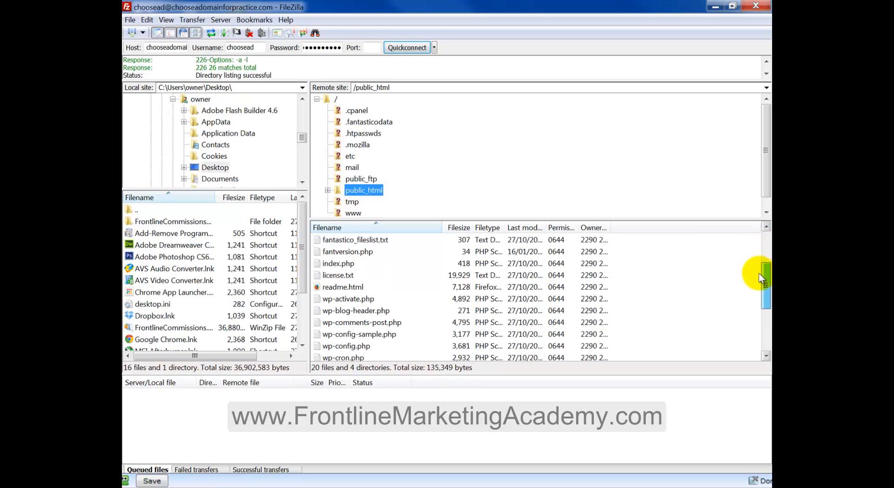
scroll(up, 3)
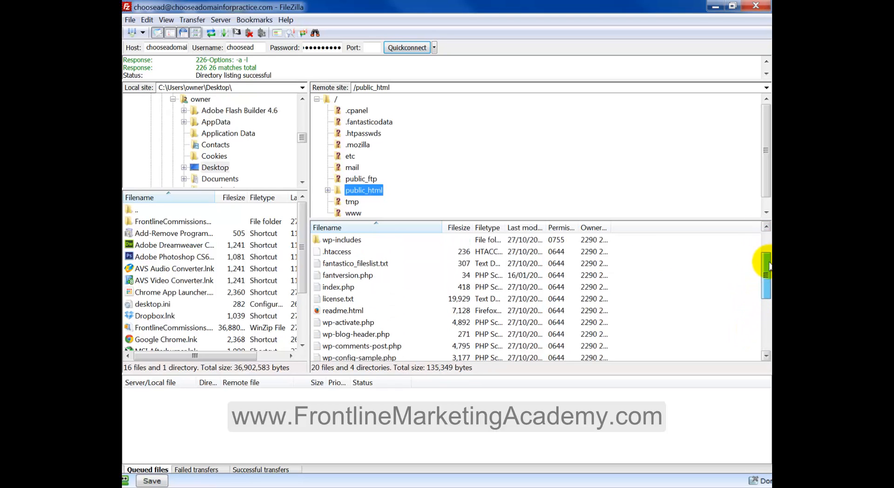
scroll(up, 3)
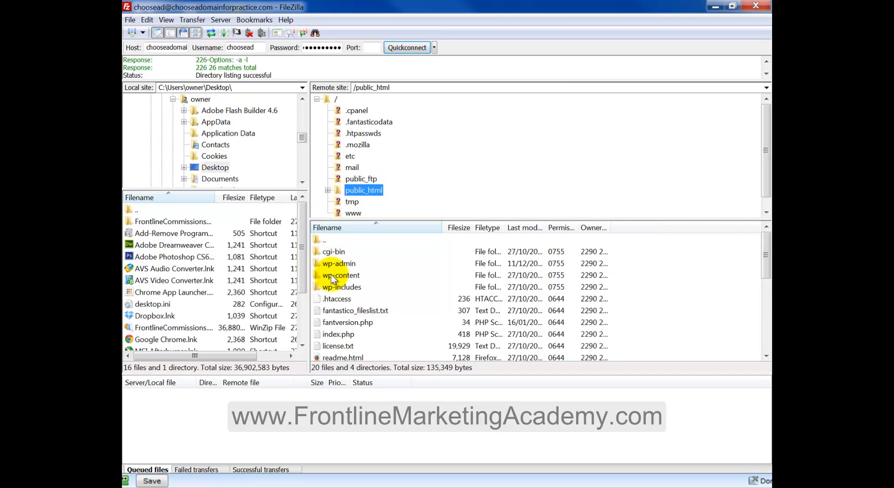
mouse_move(320, 280)
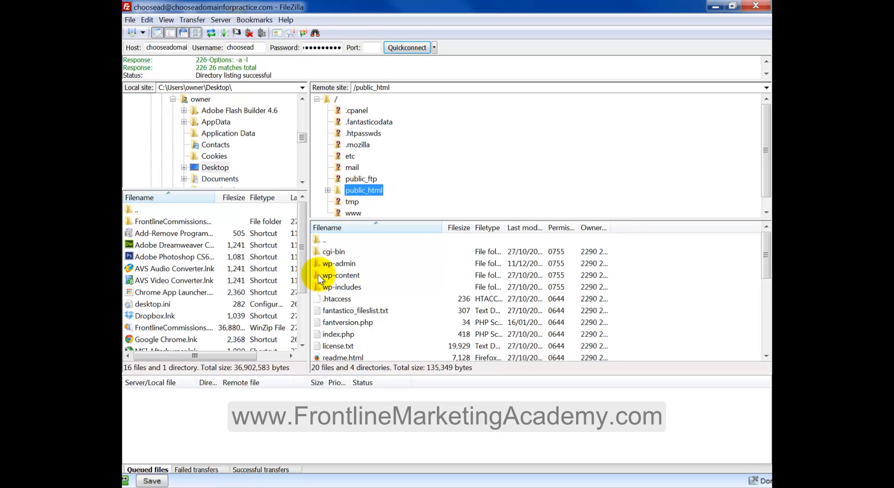
mouse_move(357, 280)
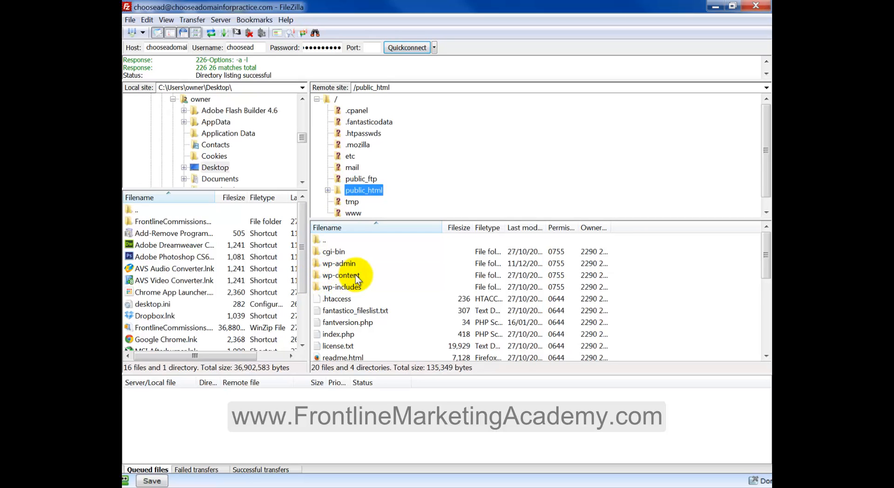
Open the wp-content/themes folder on the server
click(341, 275)
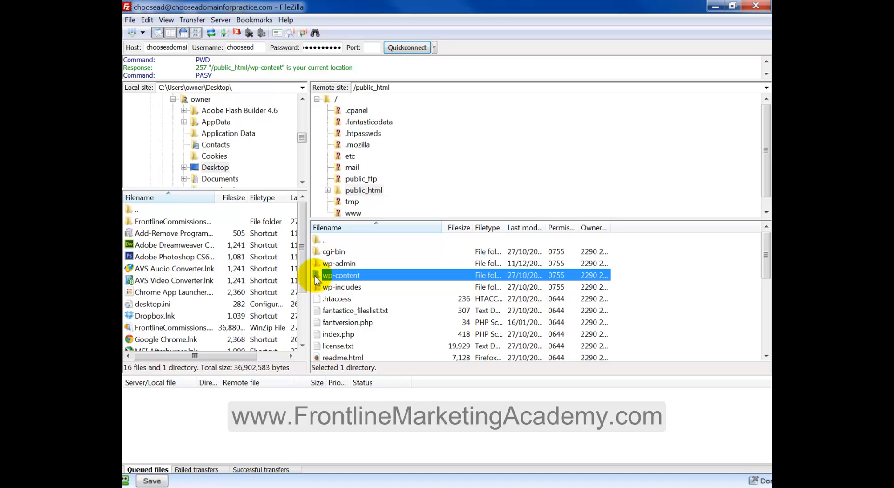
double_click(341, 275)
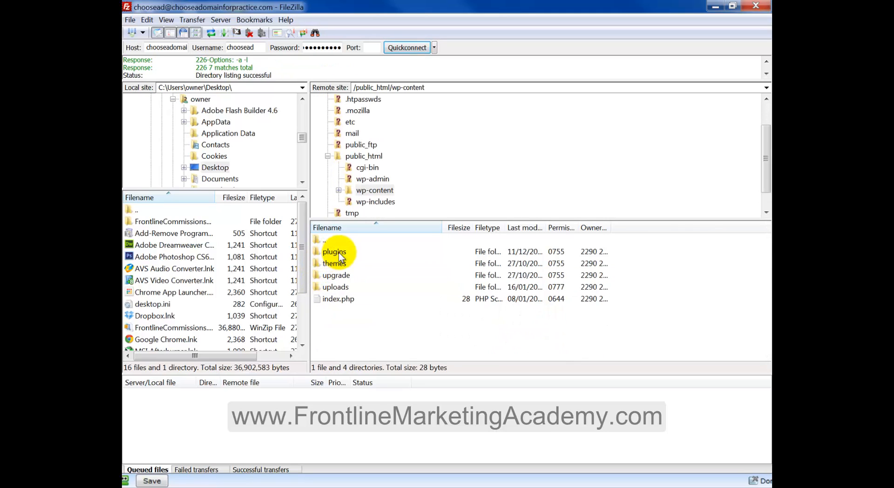
mouse_move(340, 288)
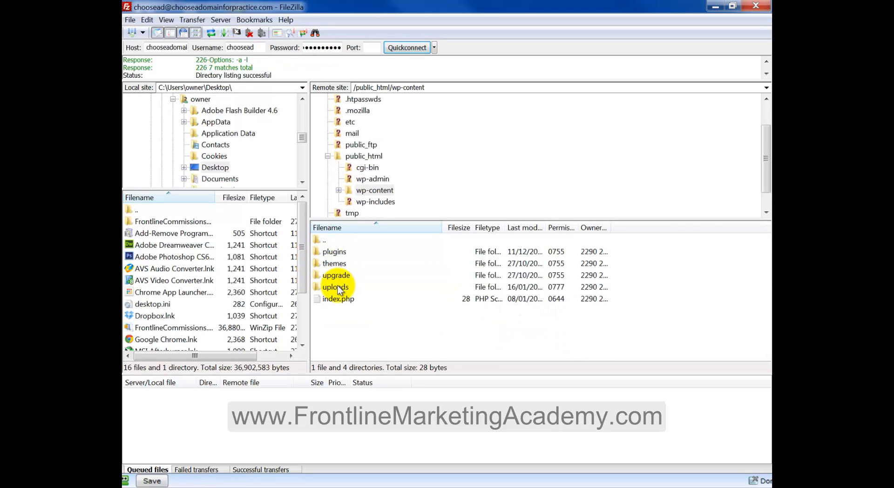
mouse_move(332, 320)
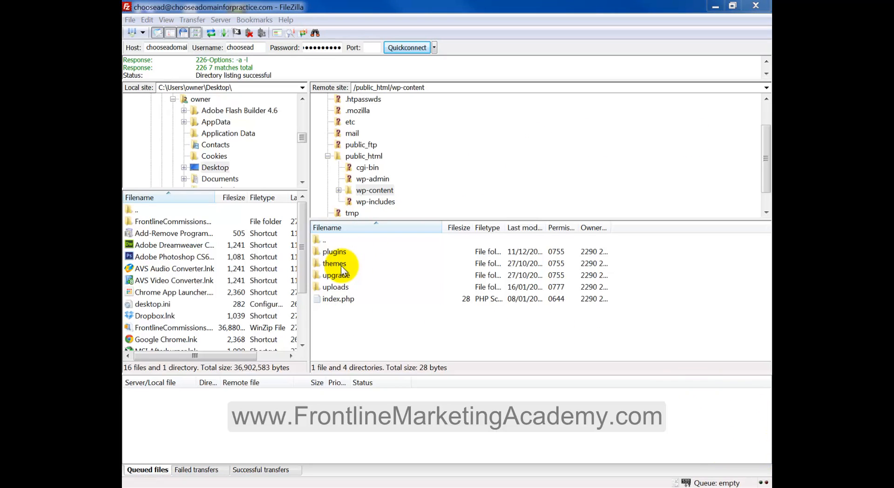
mouse_move(317, 267)
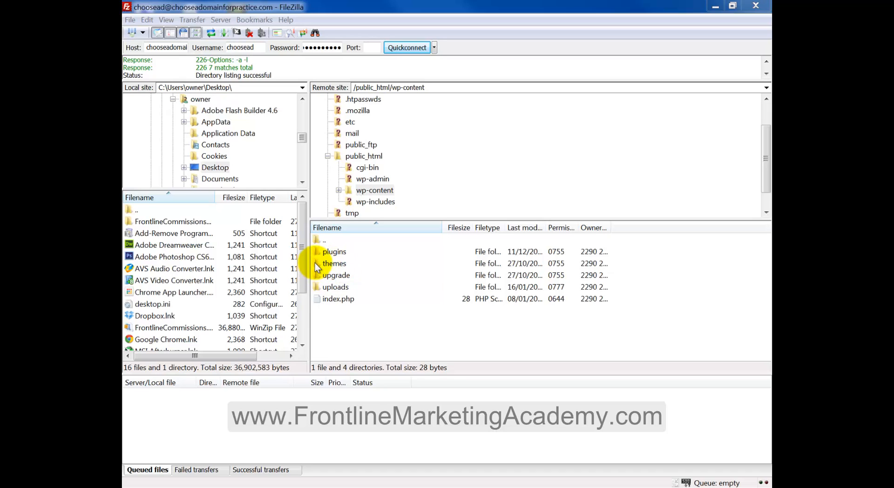
double_click(335, 262)
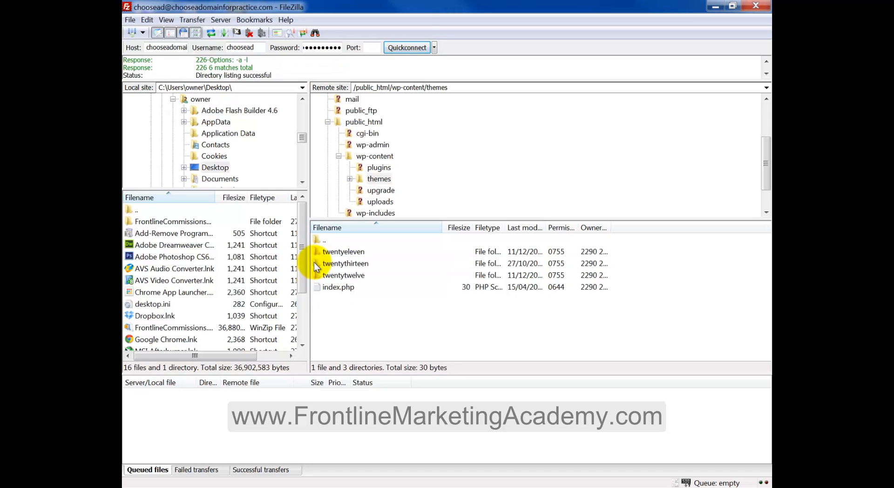
mouse_move(342, 254)
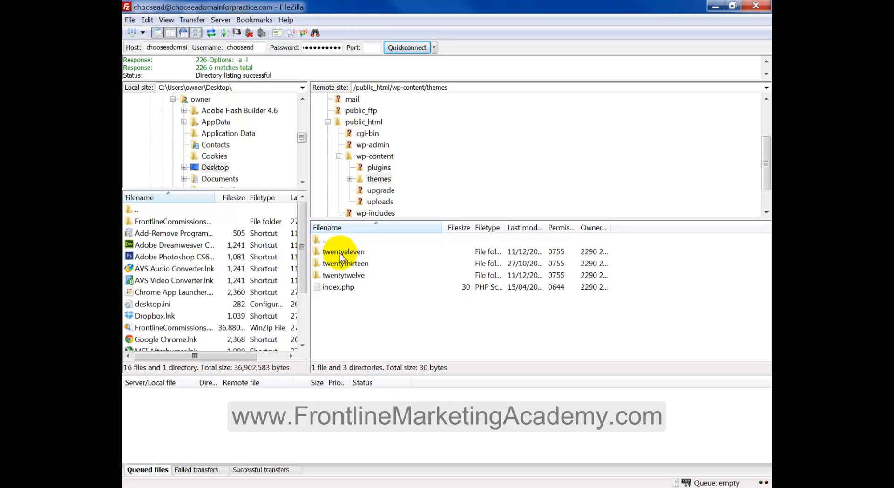
mouse_move(274, 217)
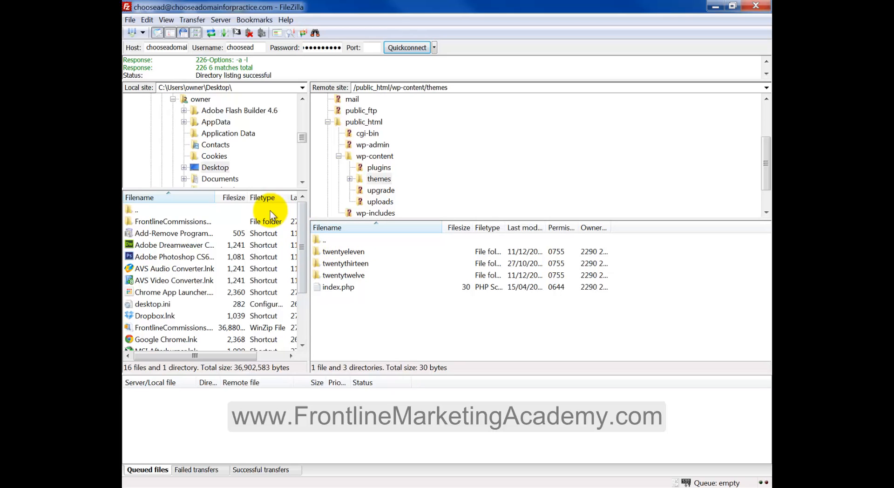
mouse_move(318, 238)
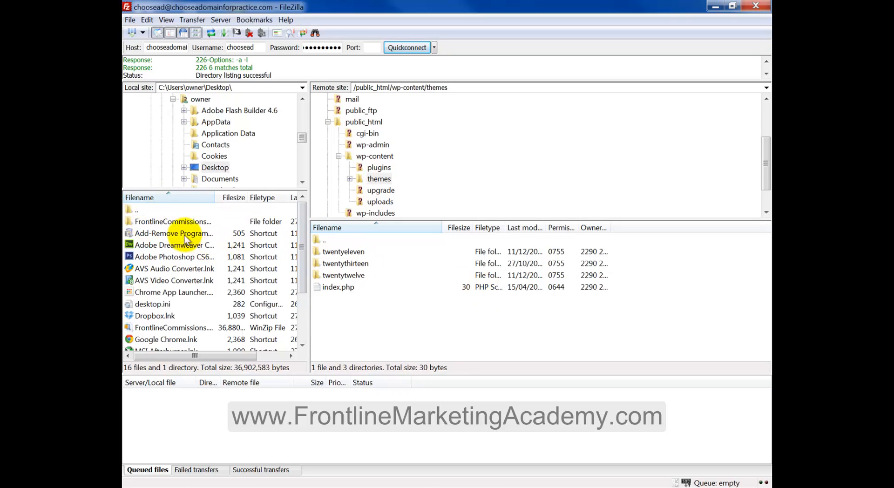
mouse_move(284, 265)
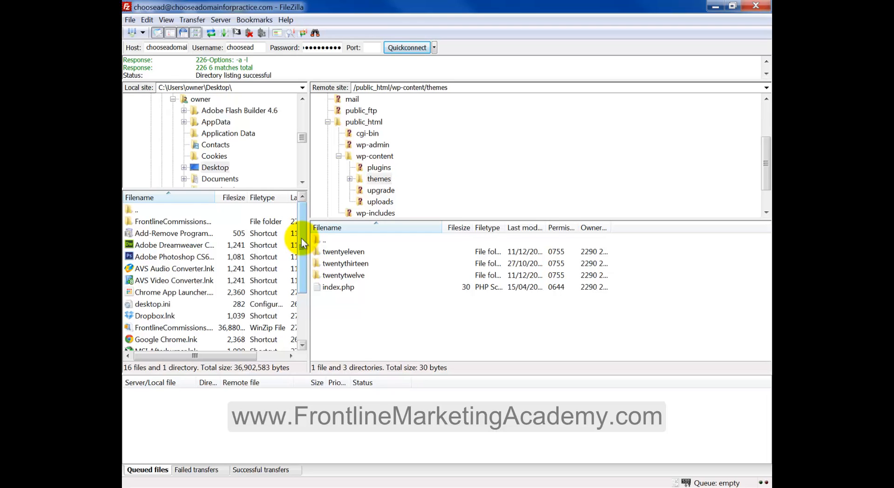
mouse_move(132, 226)
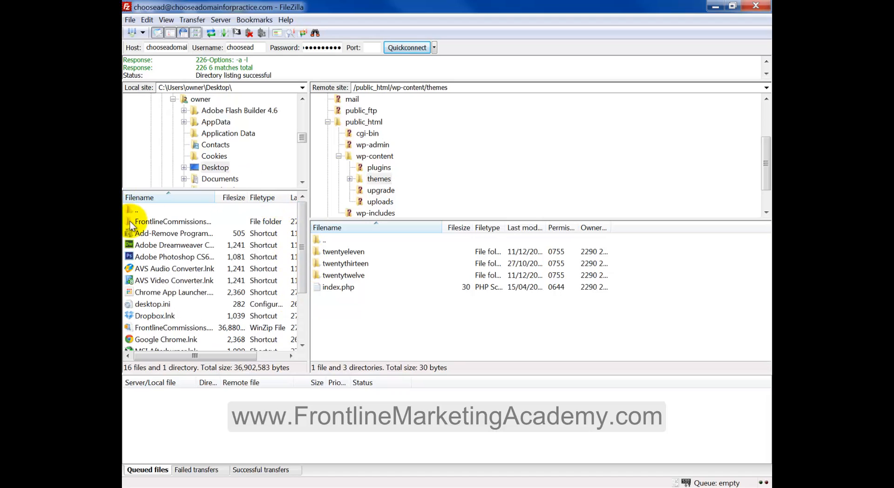
Browse locally into Frontline Commissions Wordpress Plugin, then Frontline Commissions Plugin
double_click(173, 221)
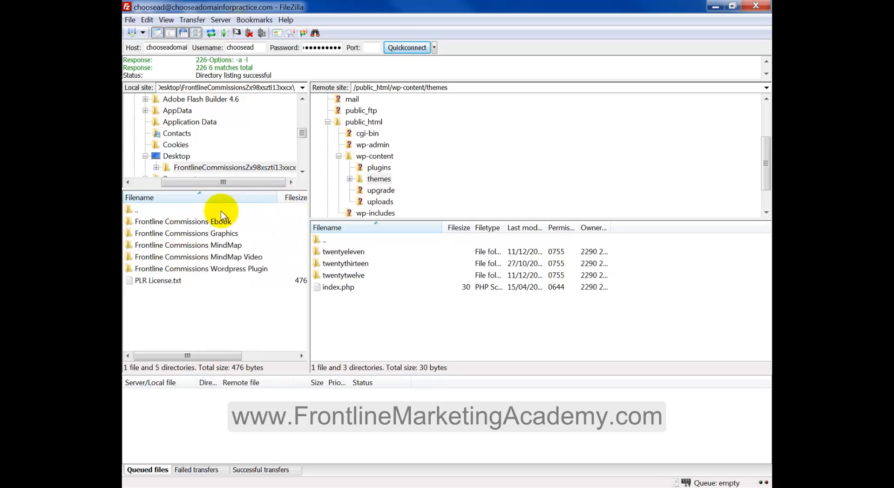
double_click(201, 269)
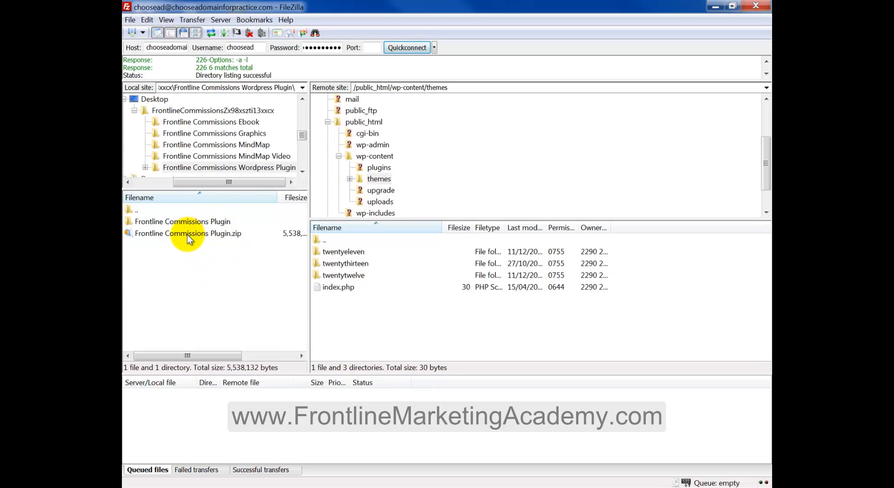
mouse_move(173, 228)
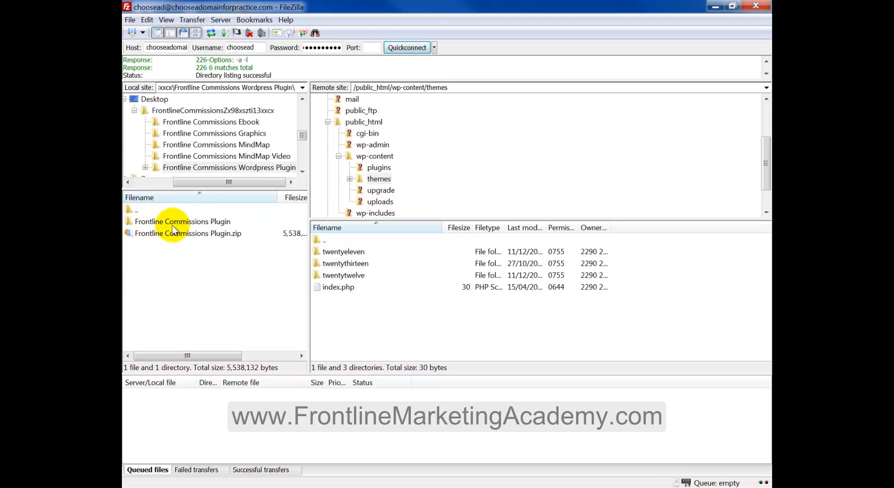
double_click(183, 222)
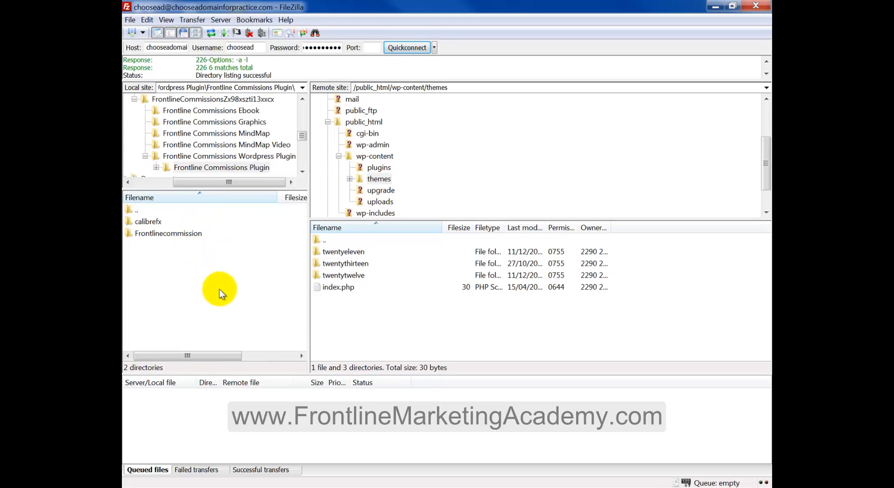
mouse_move(171, 229)
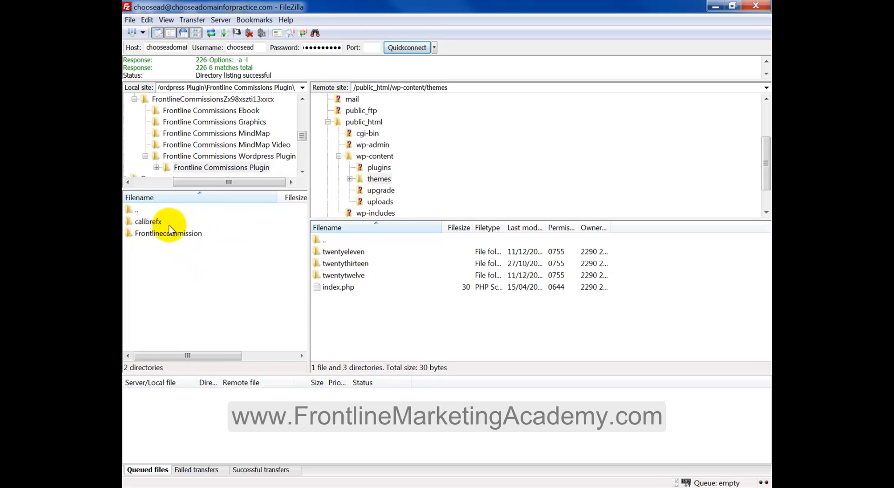
mouse_move(168, 237)
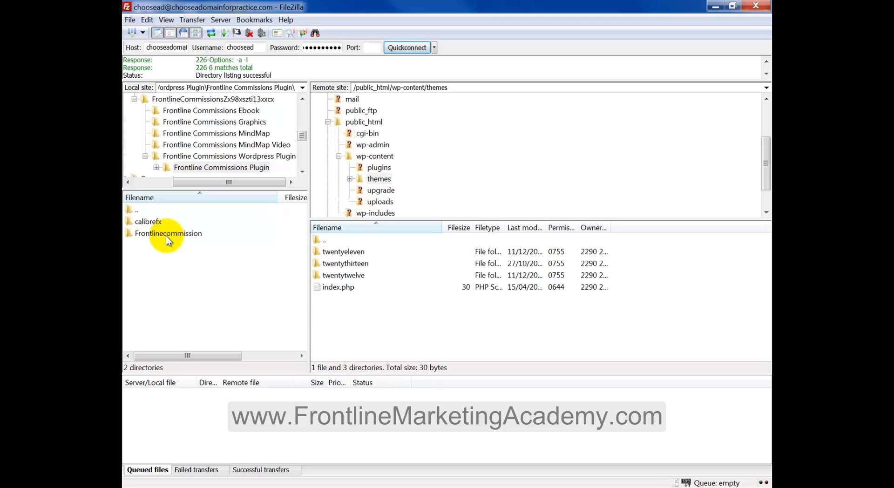
mouse_move(158, 242)
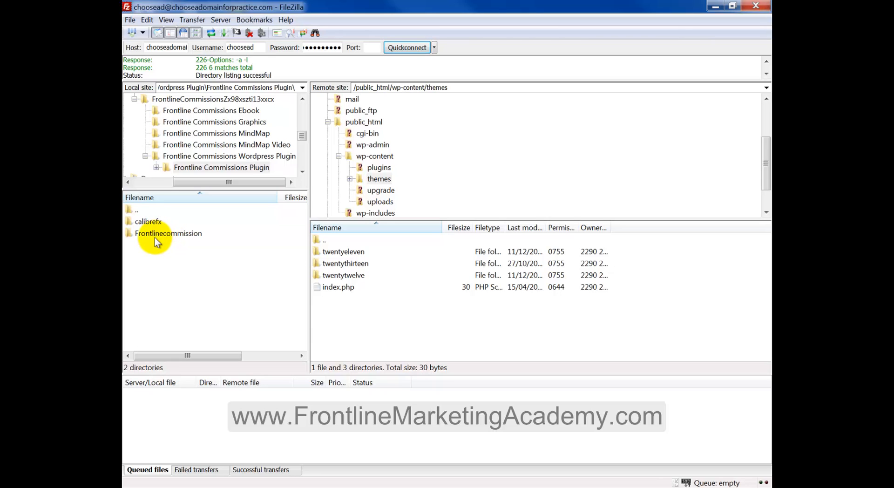
mouse_move(172, 237)
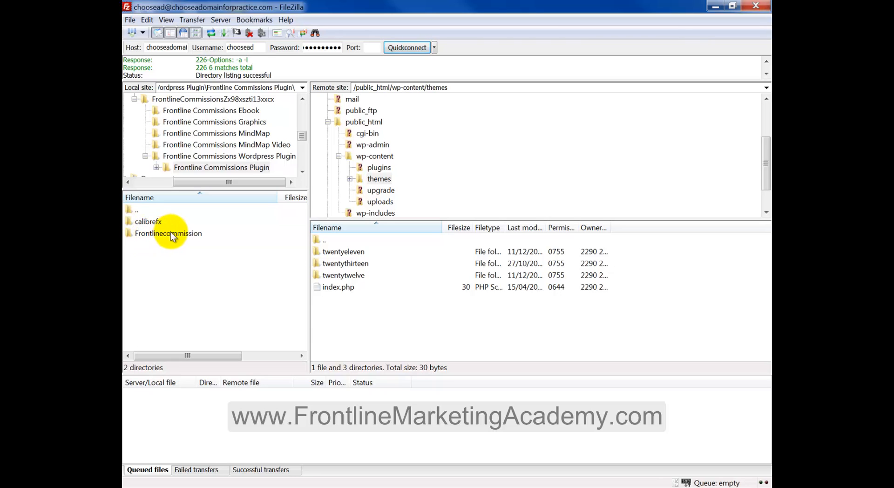
Upload the Frontlinecommission and calibrefx folders to the remote themes folder
right_click(167, 233)
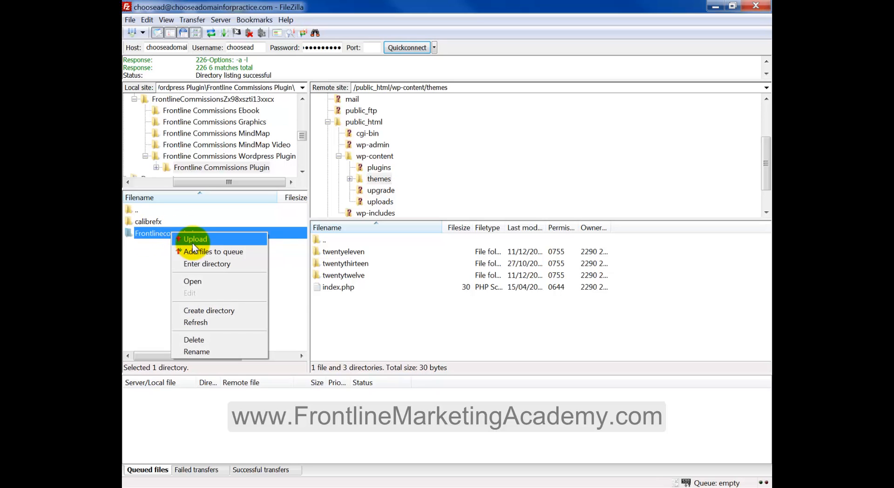
click(196, 239)
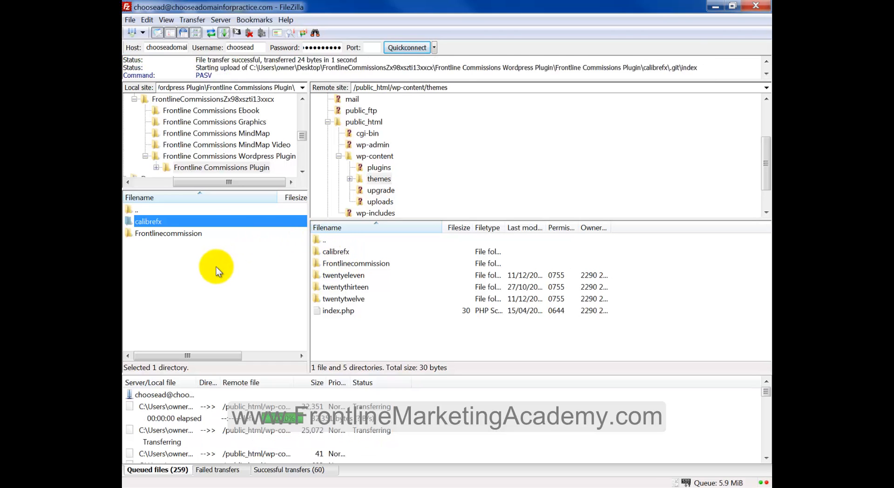
mouse_move(462, 133)
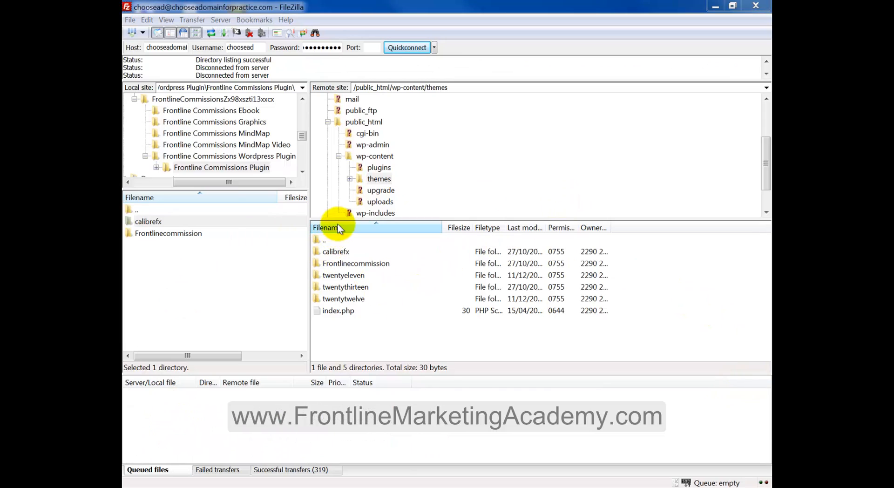
mouse_move(405, 261)
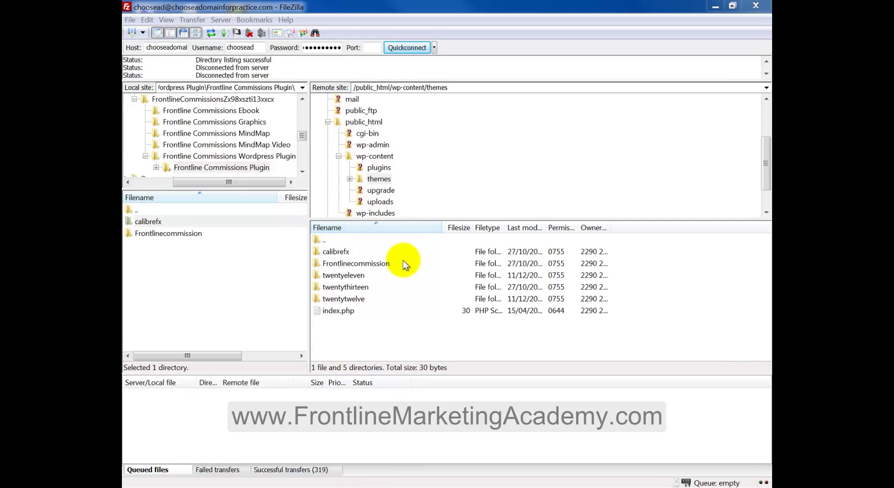
mouse_move(370, 274)
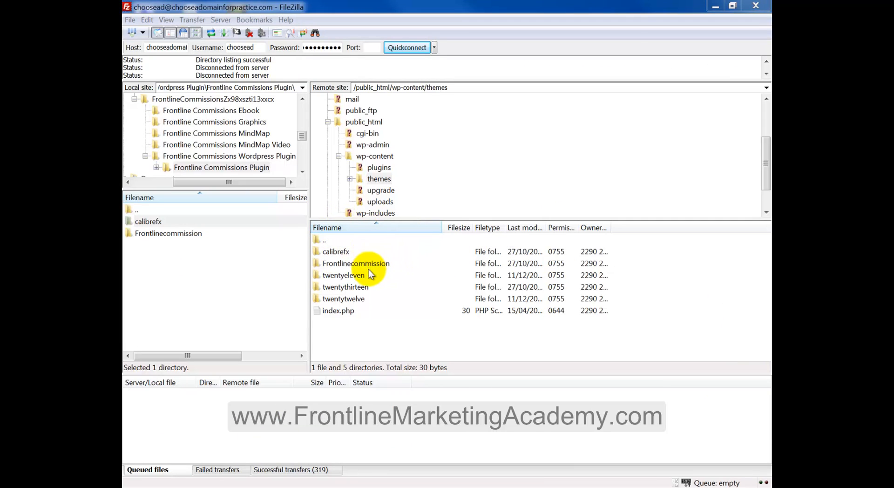
mouse_move(264, 473)
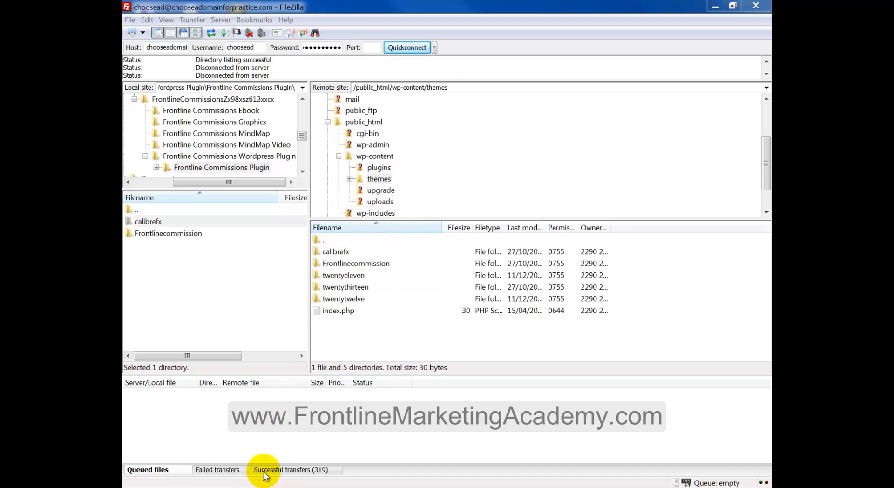
mouse_move(317, 475)
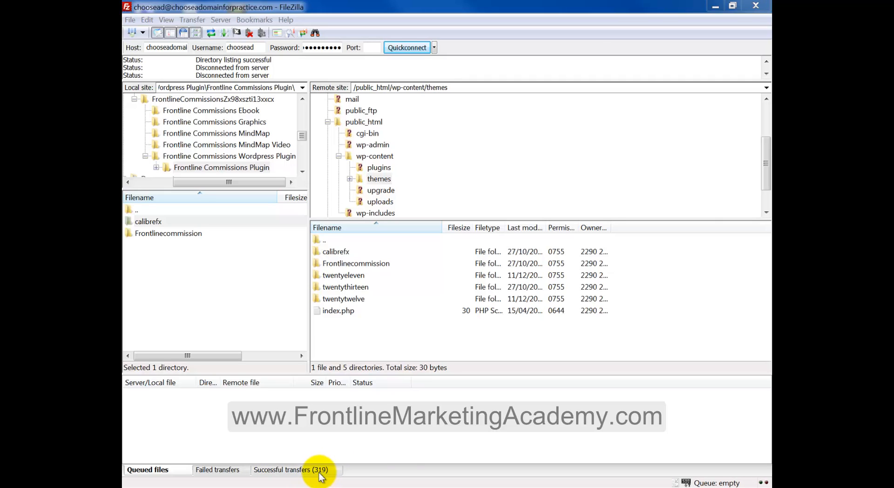
mouse_move(340, 331)
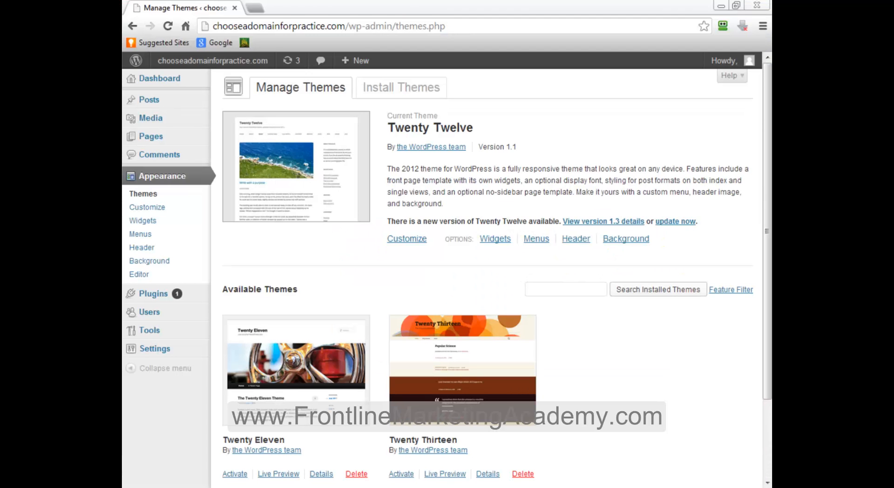
mouse_move(645, 257)
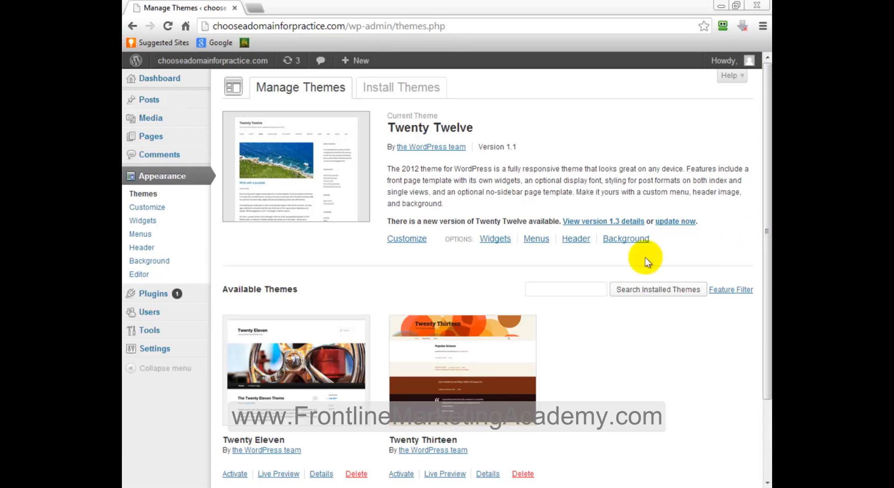
Reload the Manage Themes tab and scroll to find CalibreFx Framework and Frontline Commission Themes
right_click(183, 7)
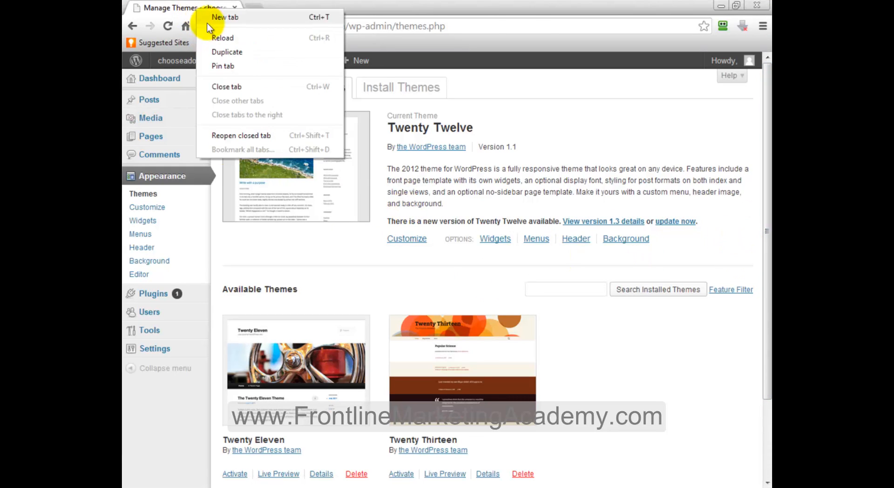
click(222, 38)
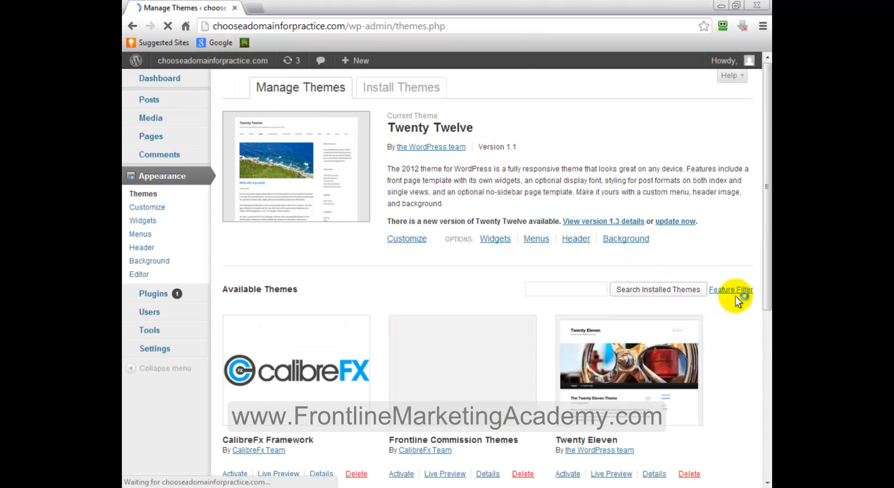
scroll(down, 3)
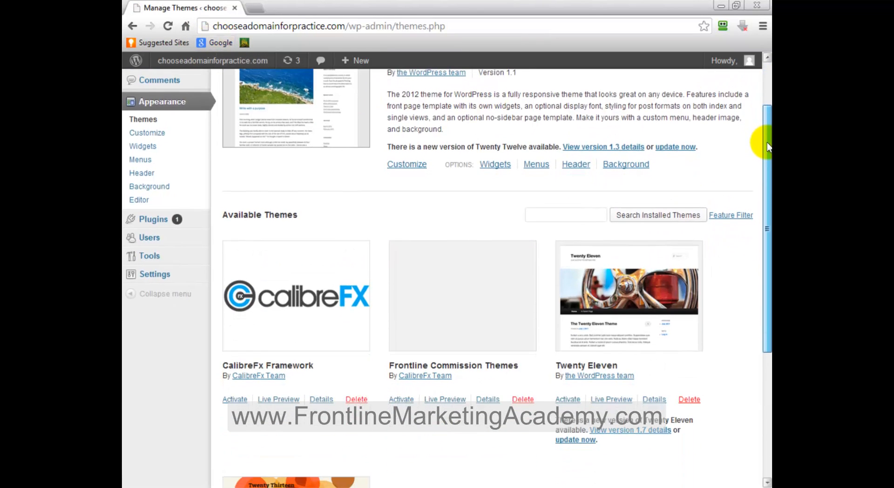
scroll(up, 3)
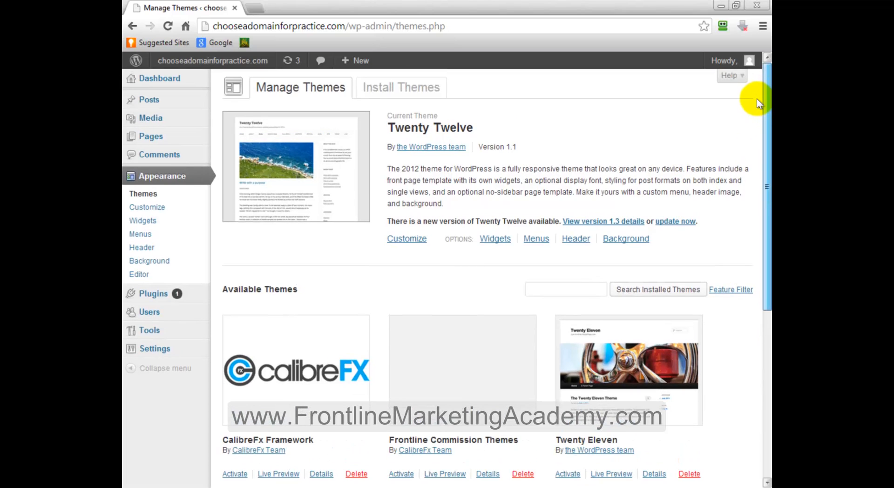
scroll(down, 3)
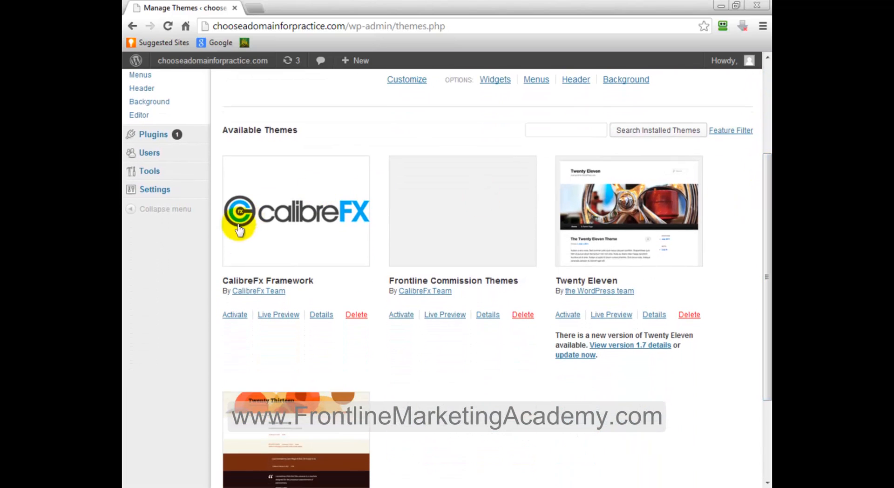
mouse_move(231, 275)
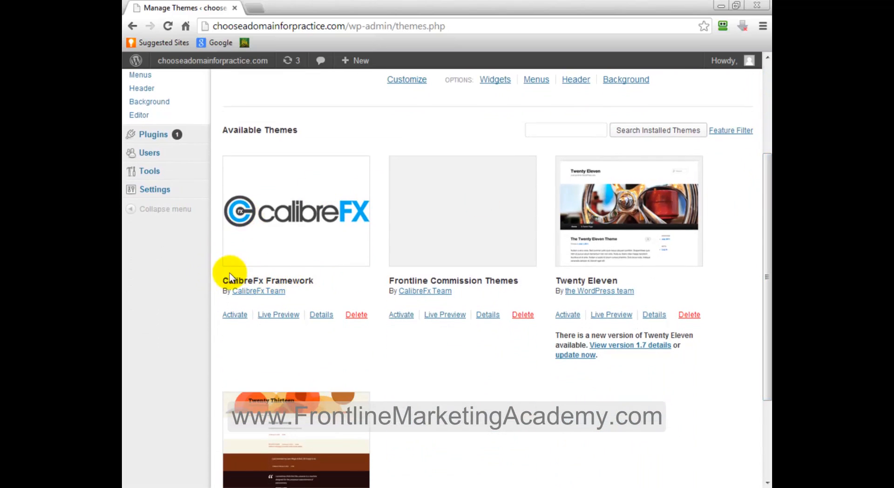
mouse_move(507, 201)
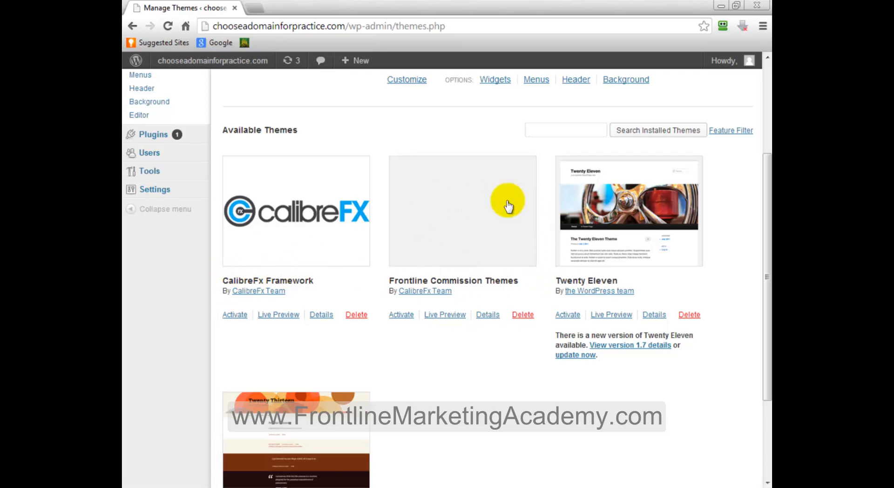
mouse_move(415, 264)
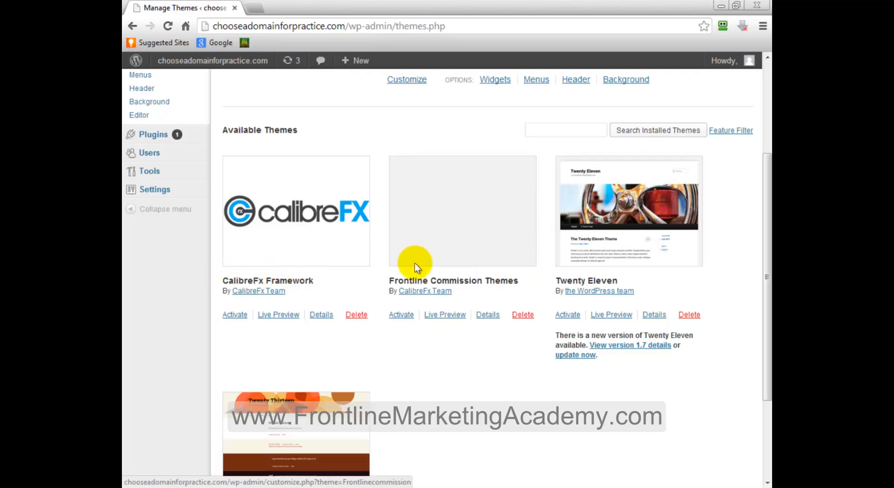
mouse_move(764, 199)
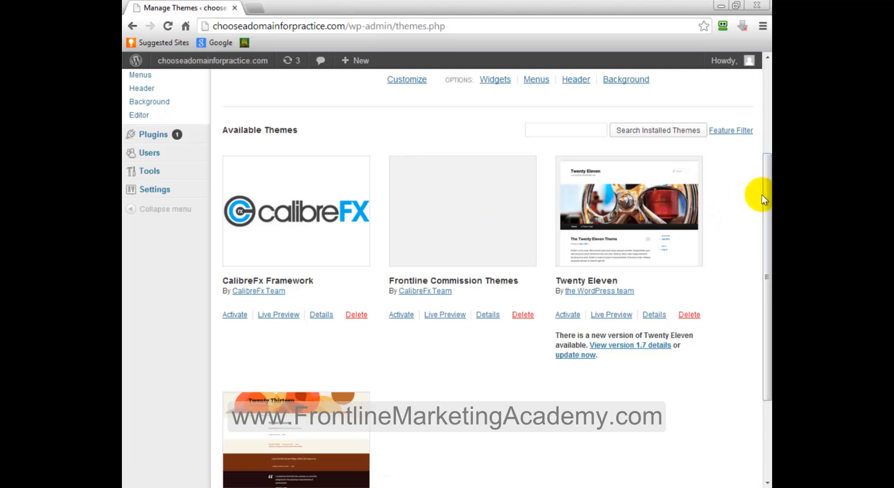
scroll(up, 3)
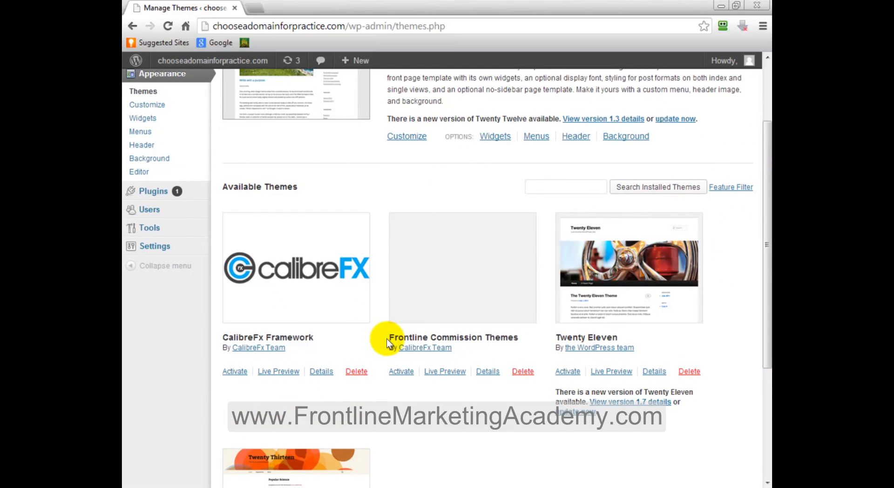
mouse_move(399, 340)
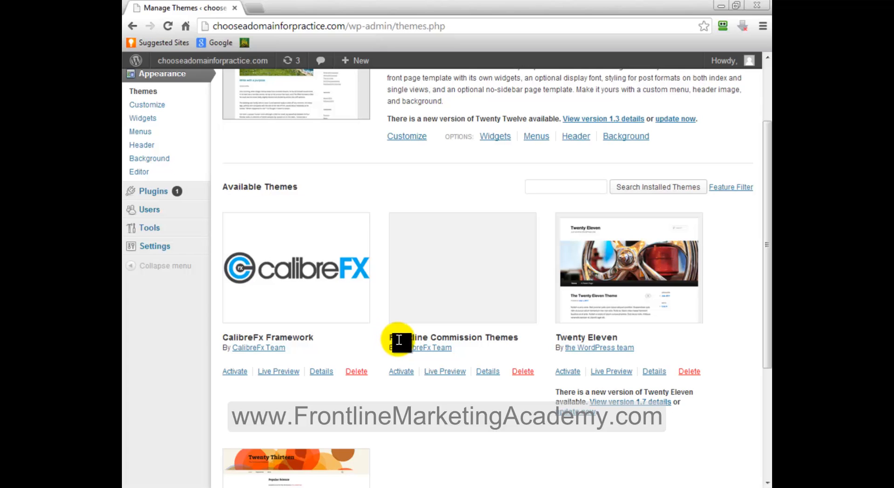
mouse_move(408, 354)
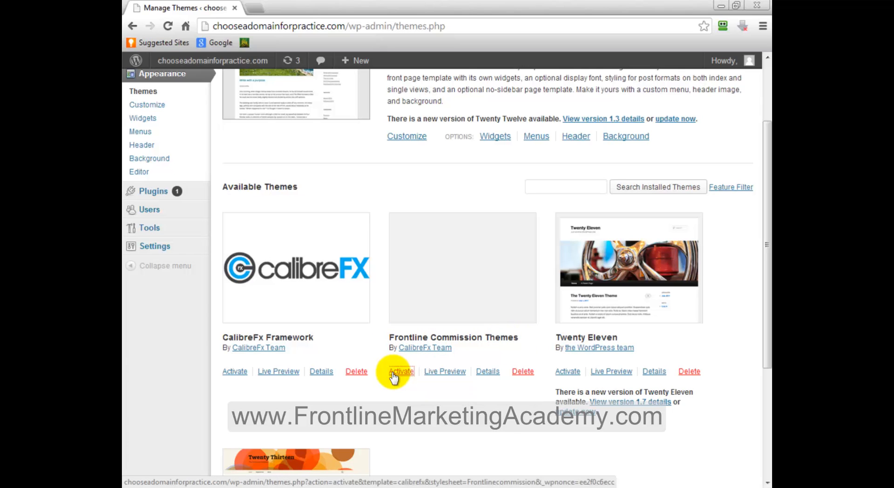
Activate Frontline Commission Themes, then open Visit site in a new tab and switch to it
click(401, 371)
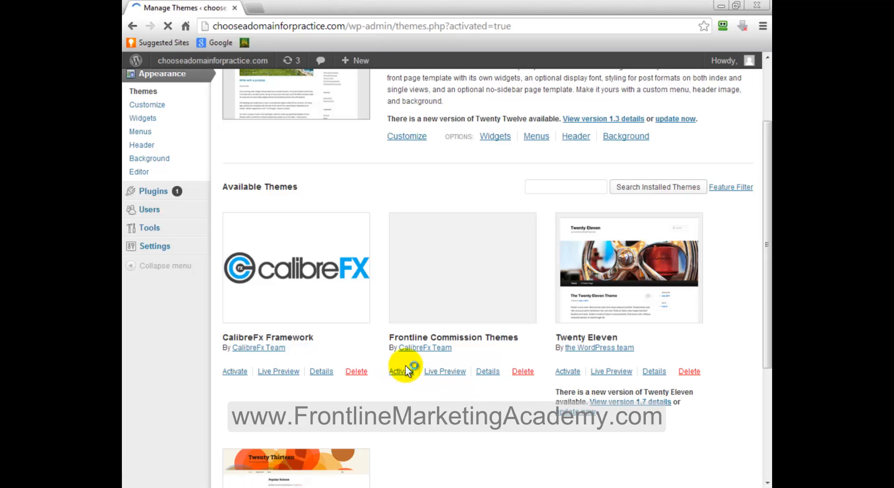
click(398, 371)
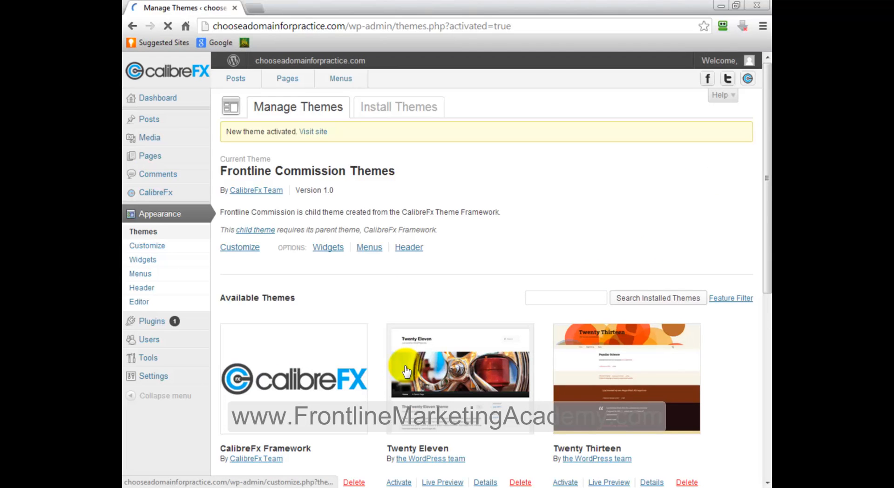
mouse_move(287, 135)
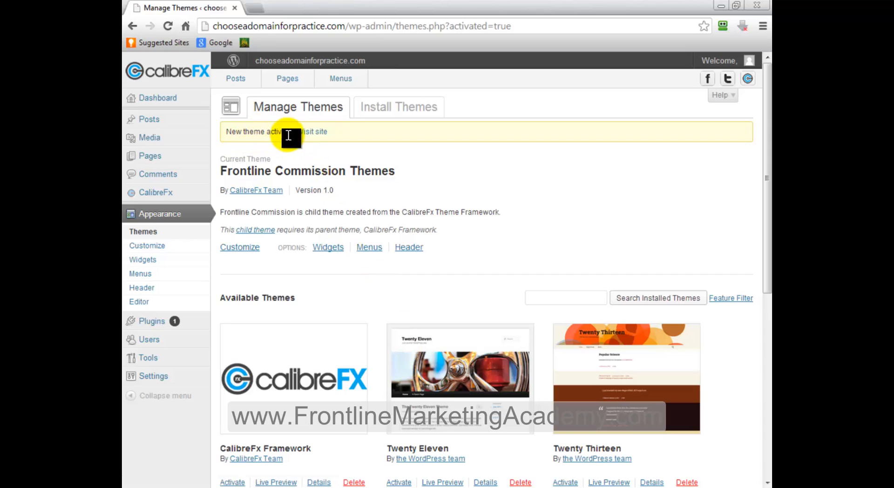
right_click(322, 131)
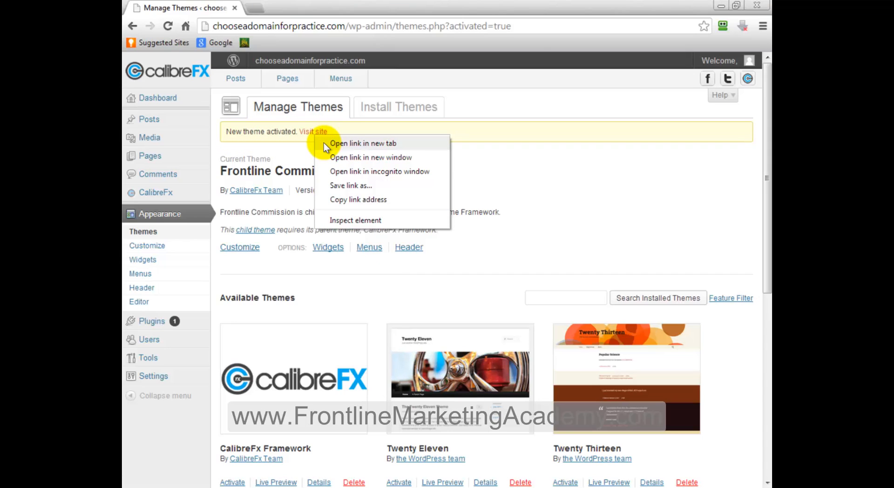
click(363, 143)
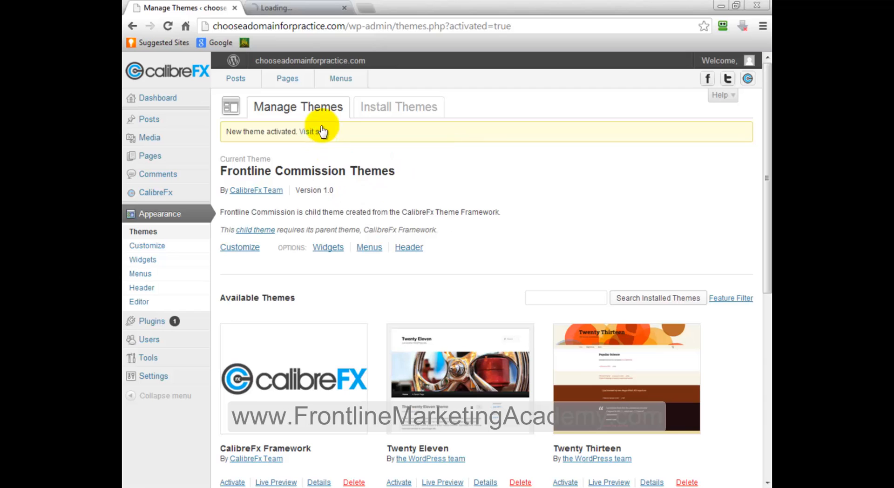
click(308, 131)
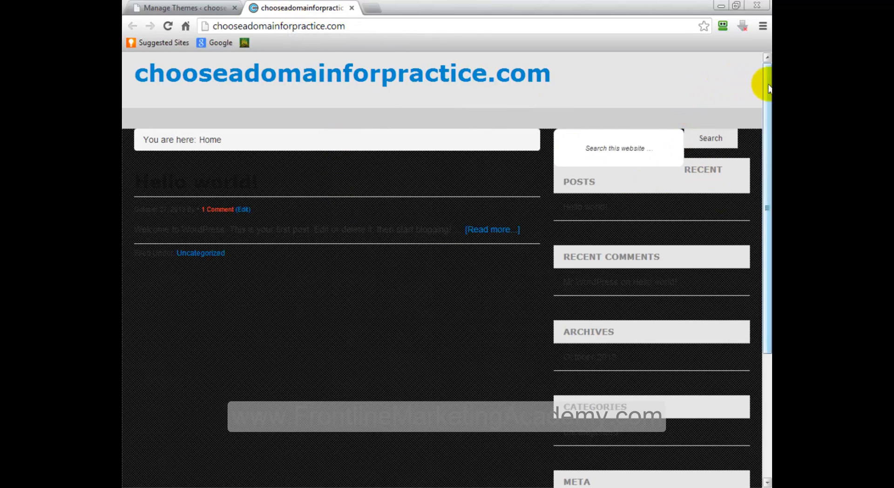
Scroll over the dark-themed live site, then switch back to the Manage Themes tab
scroll(down, 3)
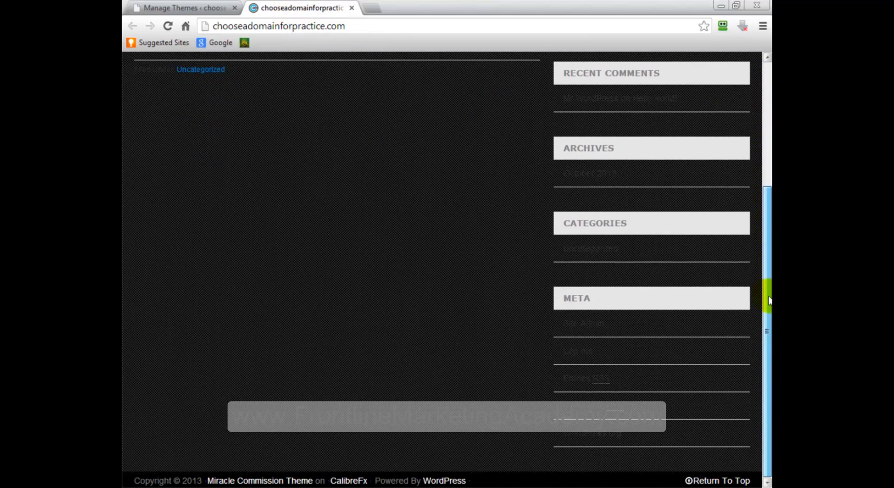
scroll(up, 3)
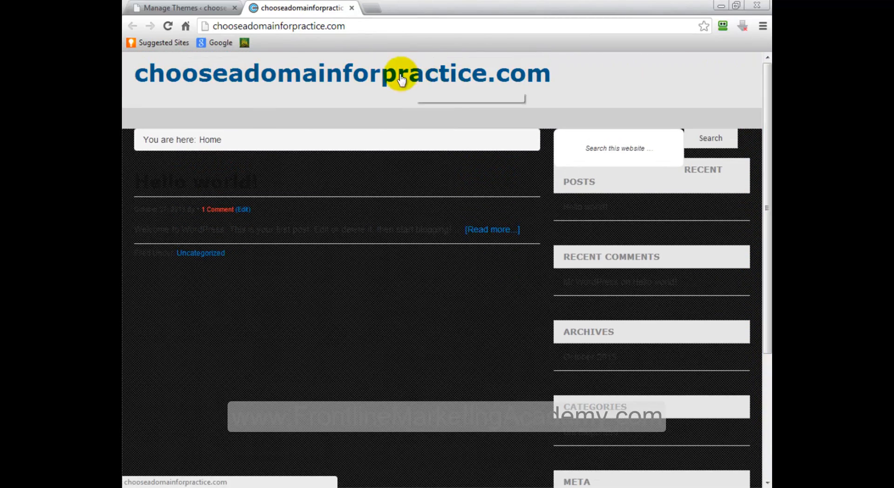
click(183, 7)
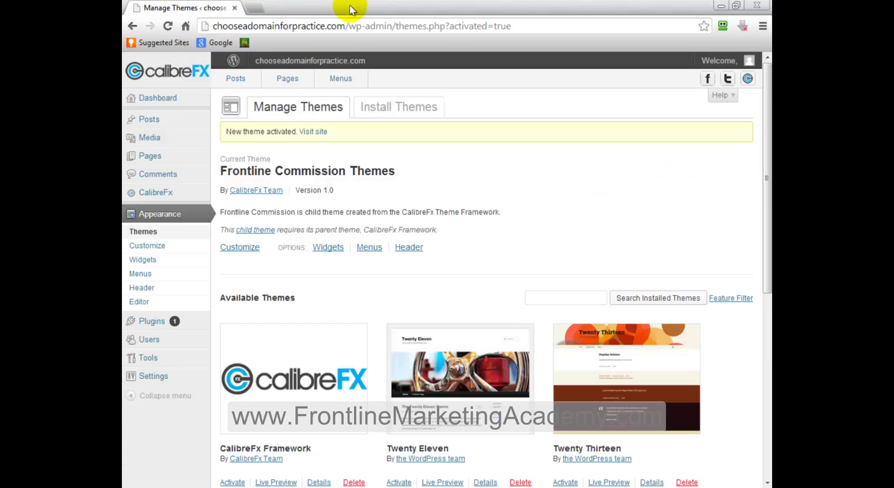
mouse_move(767, 117)
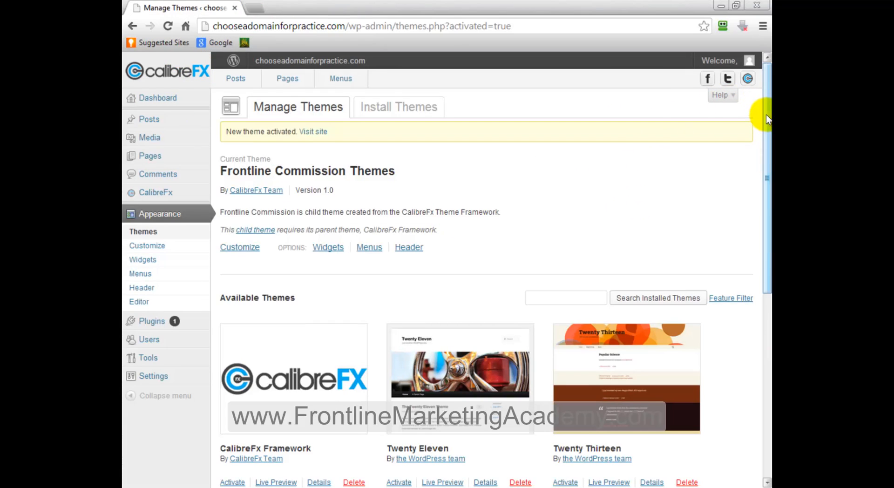
scroll(down, 3)
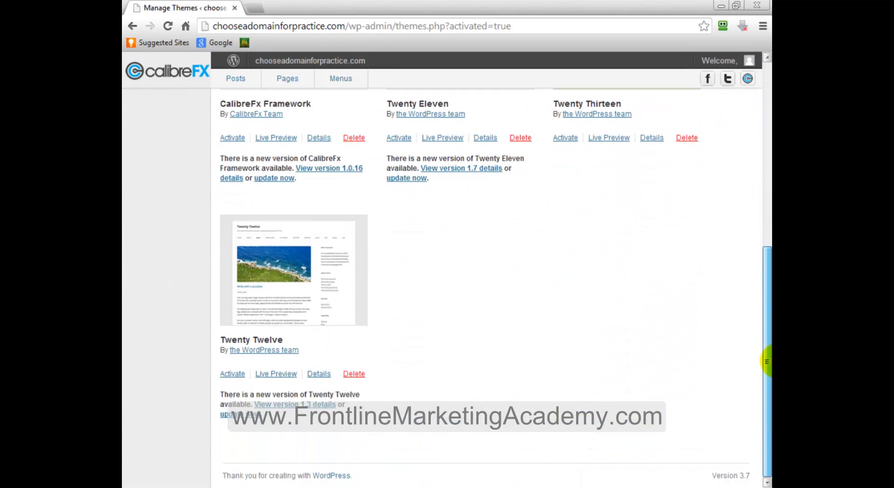
scroll(up, 3)
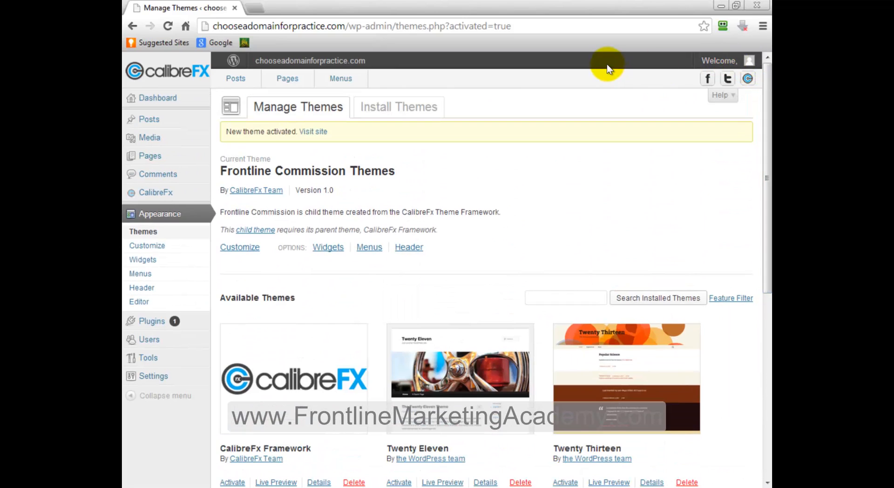